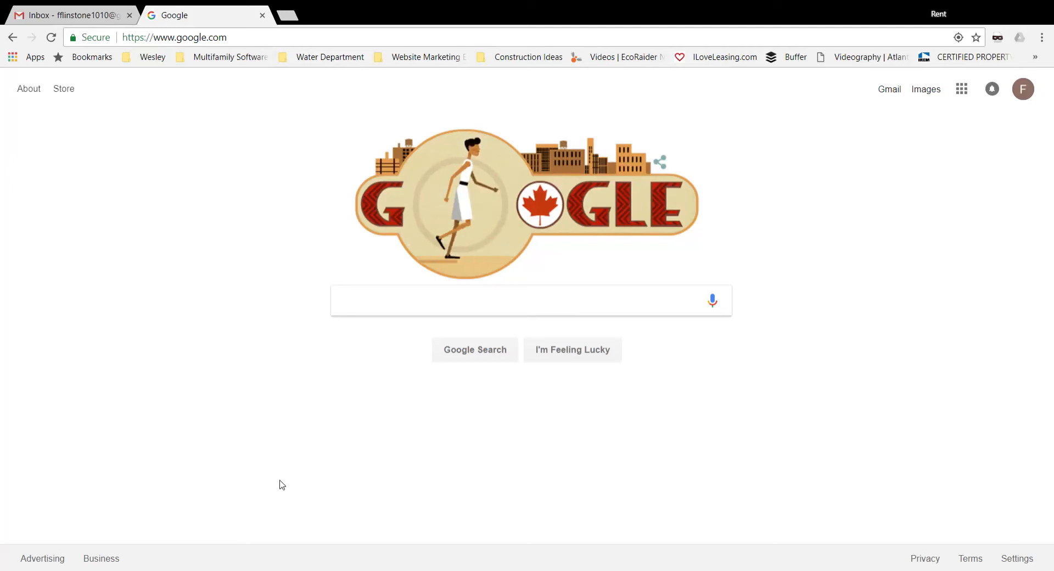
mouse_move(217, 188)
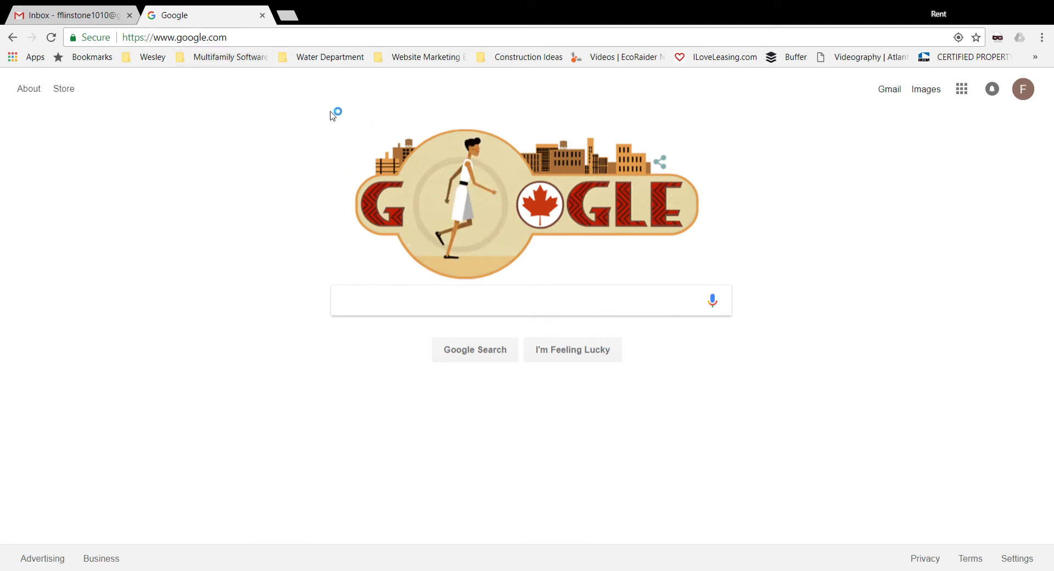
mouse_move(187, 63)
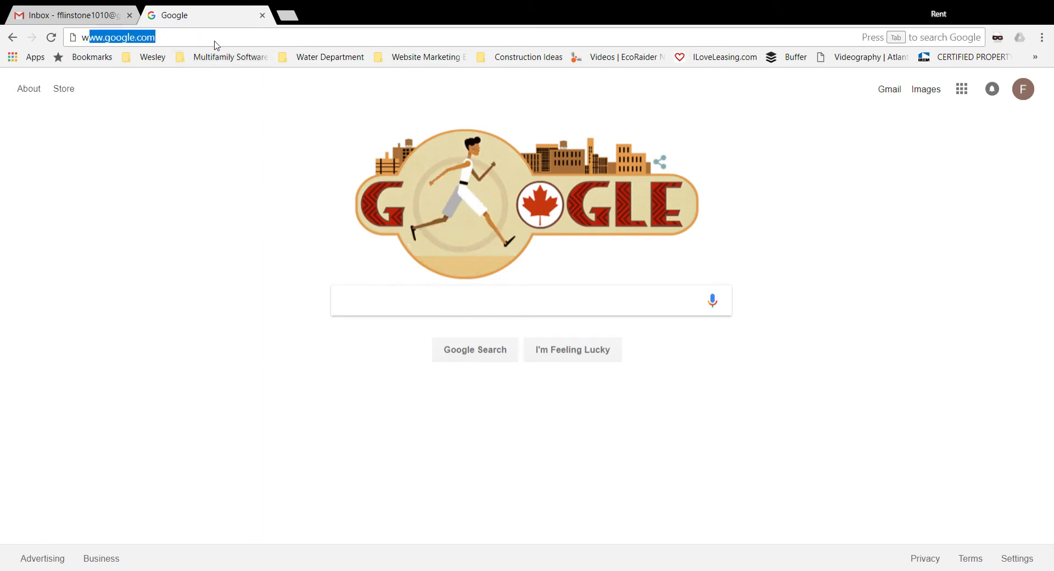
type("www.arb")
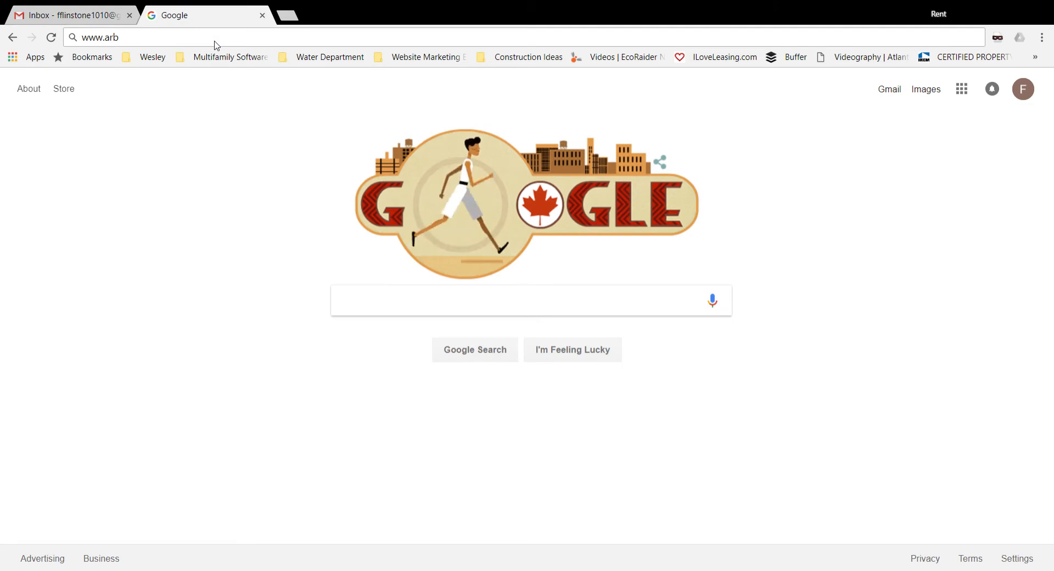
key("Return")
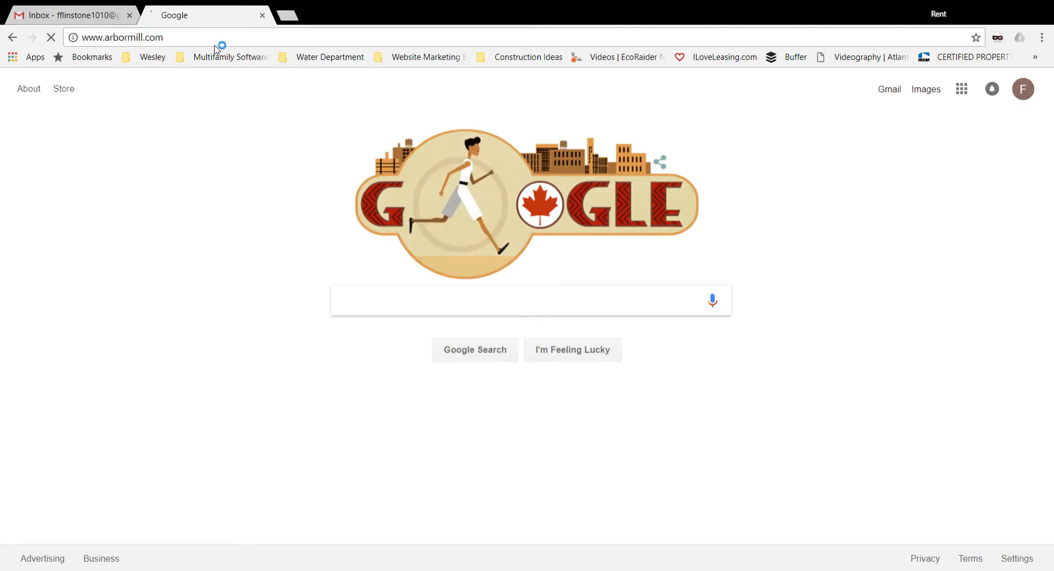
key("Return")
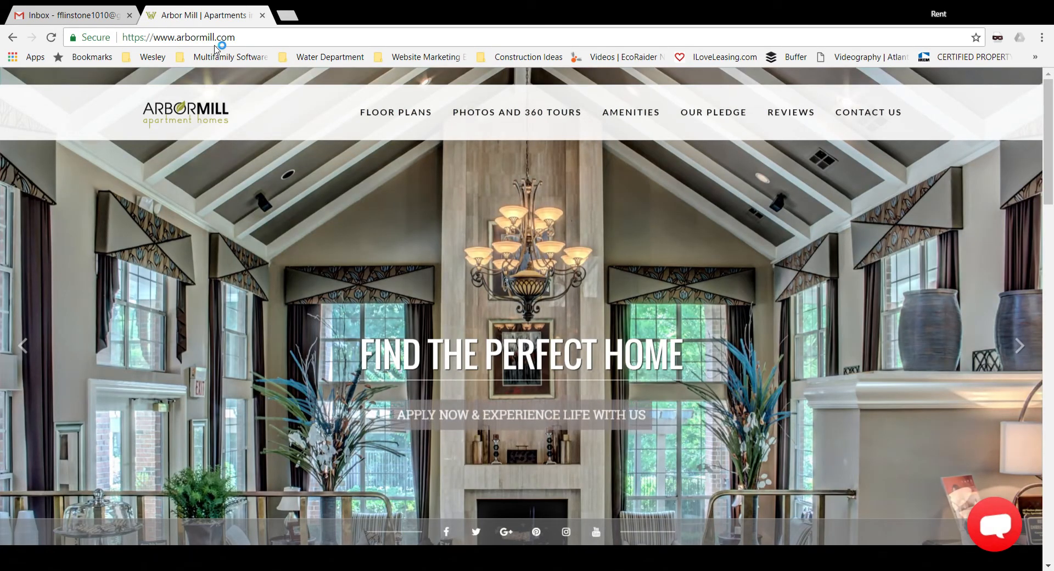
left_click(995, 524)
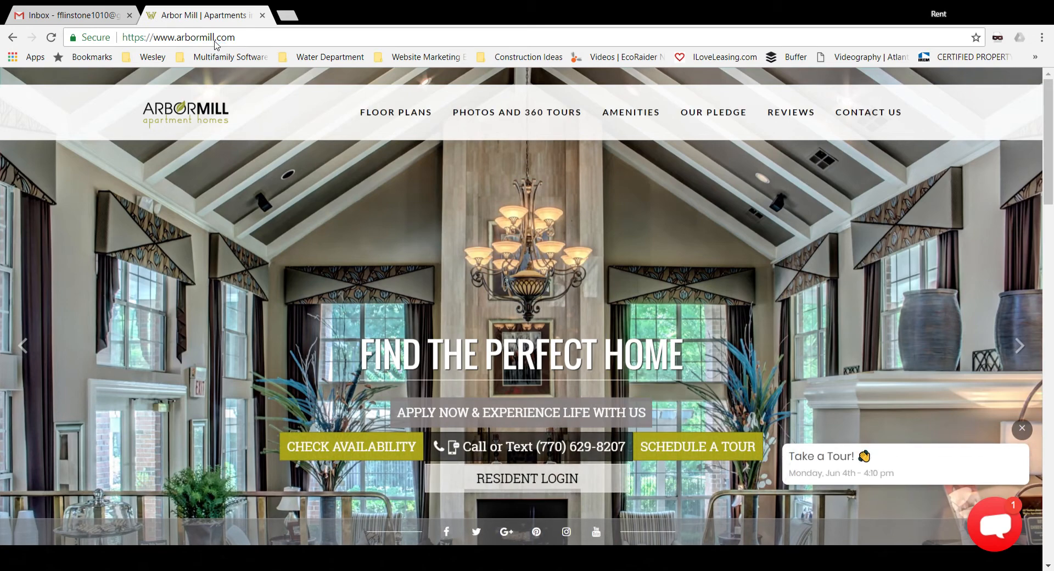
mouse_move(697, 446)
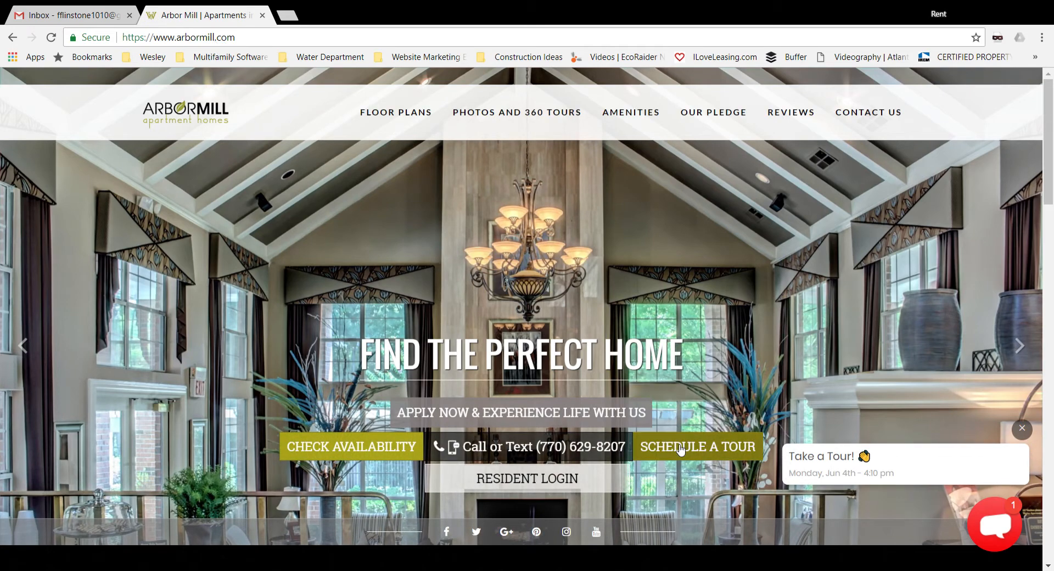
mouse_move(538, 460)
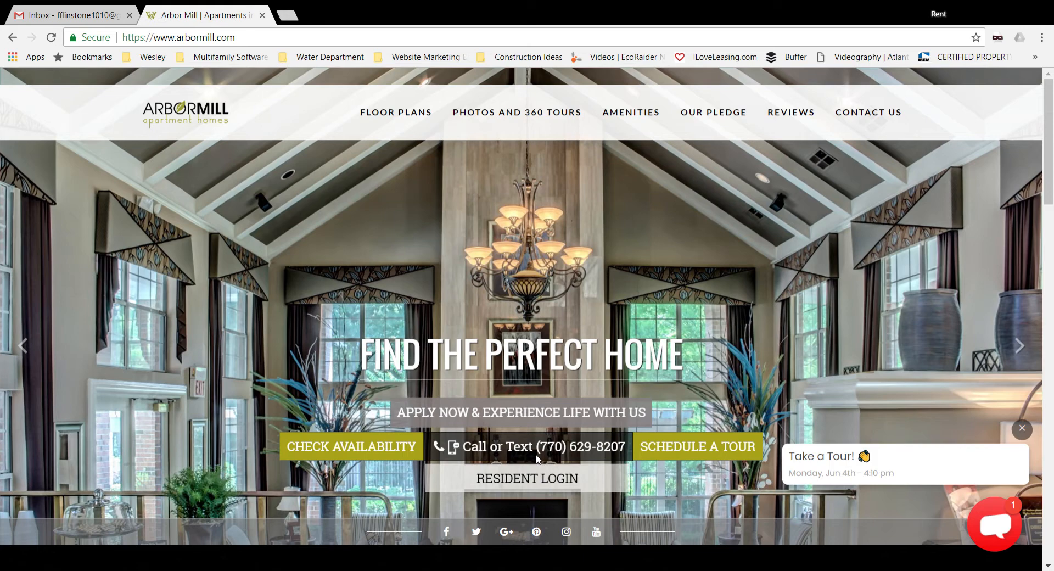
mouse_move(583, 474)
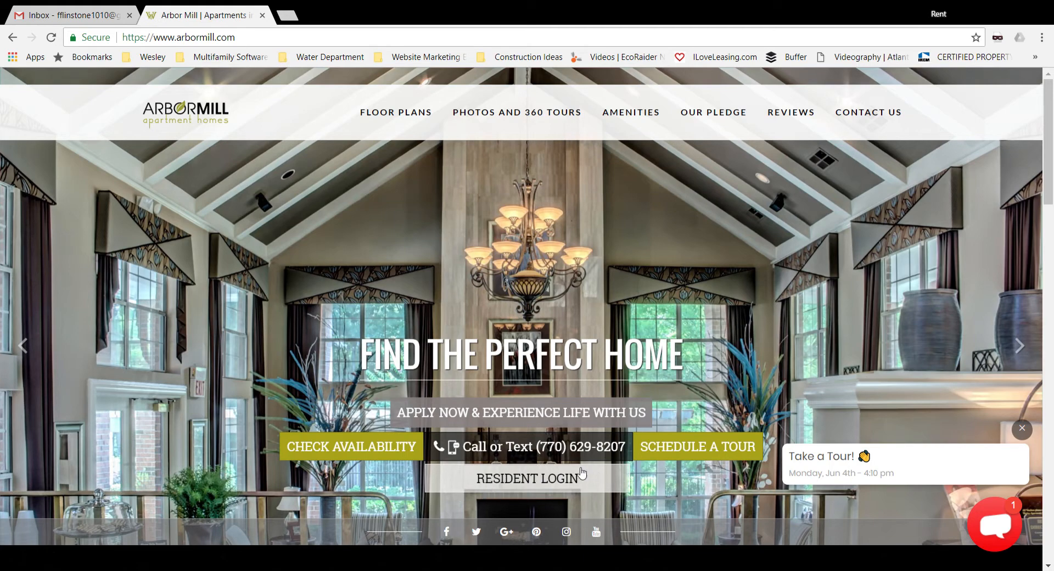
Go to RESIDENT LOGIN and bring the Email/Password sign-in box into view.
left_click(529, 478)
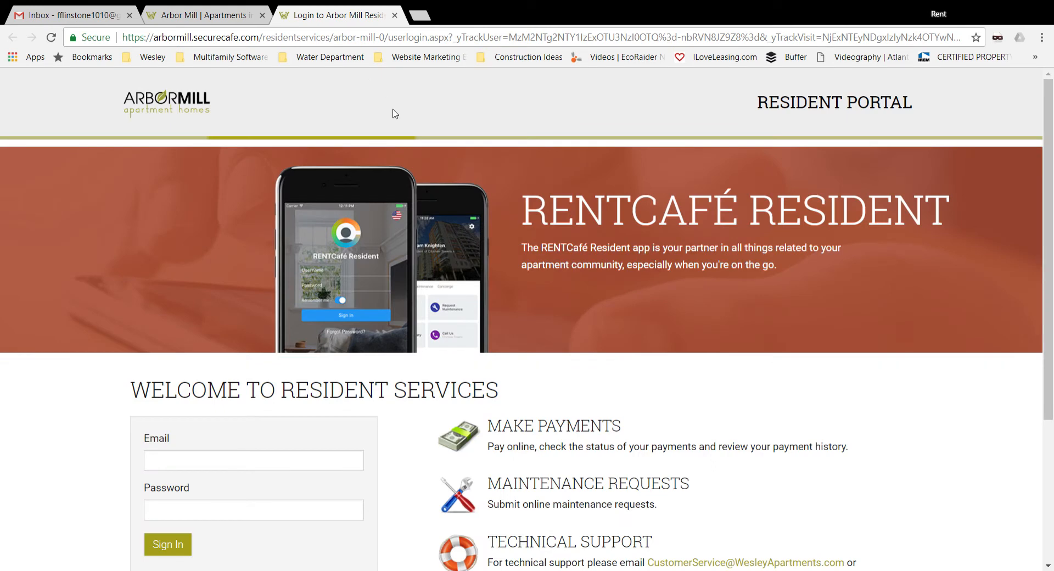
scroll("down", 3)
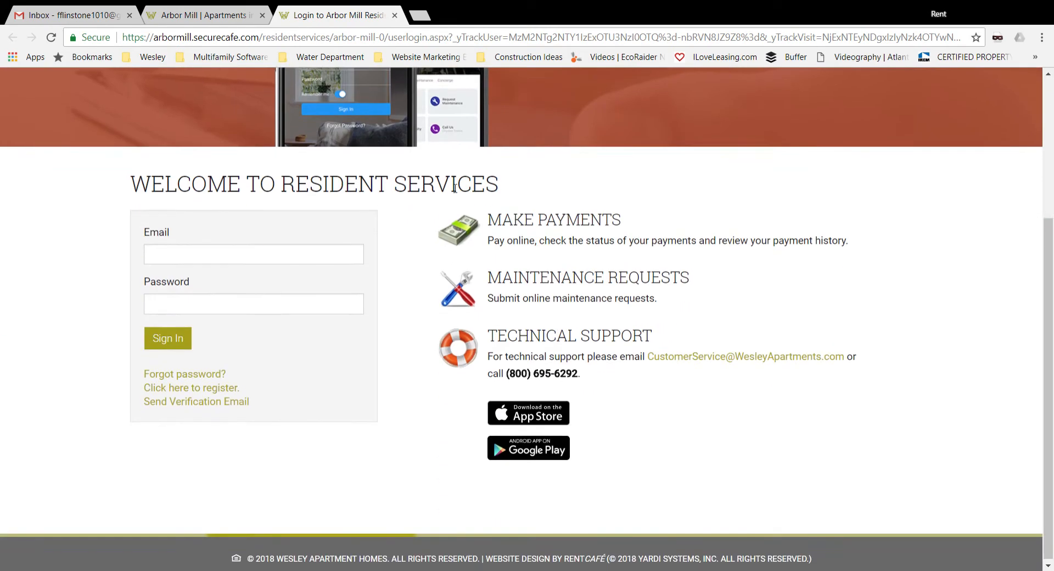
mouse_move(198, 395)
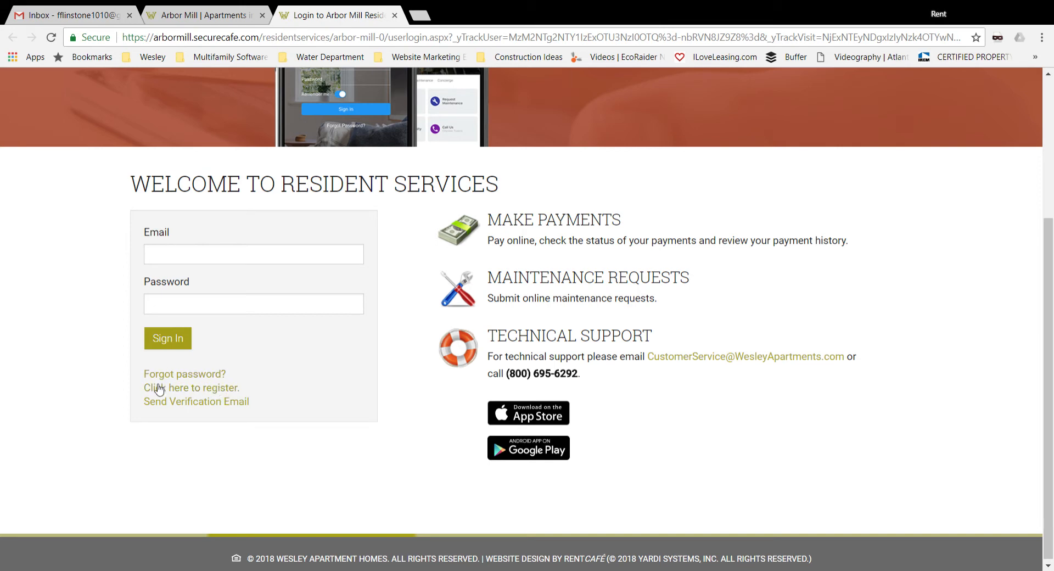
mouse_move(328, 405)
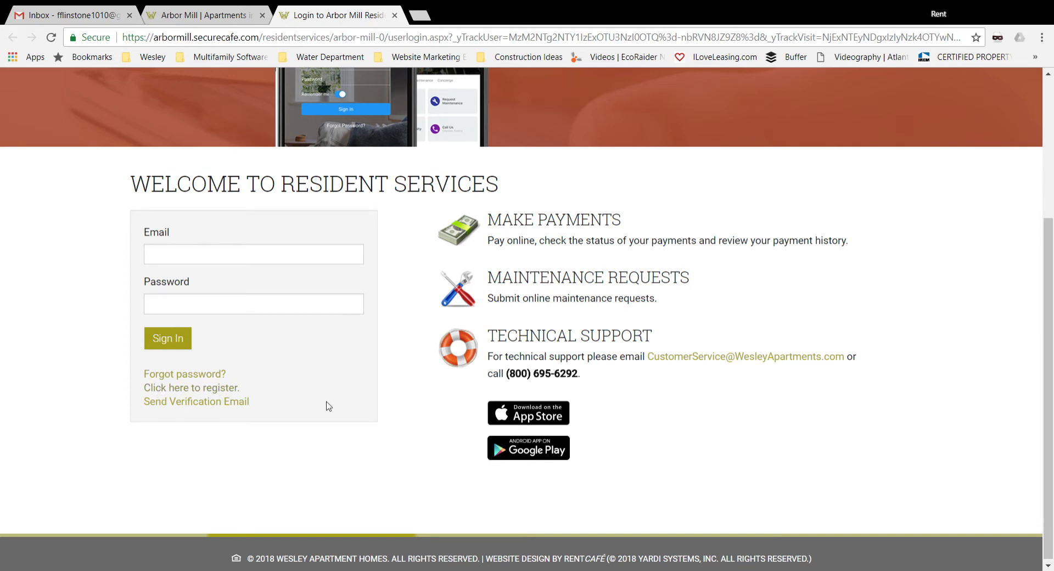
mouse_move(244, 357)
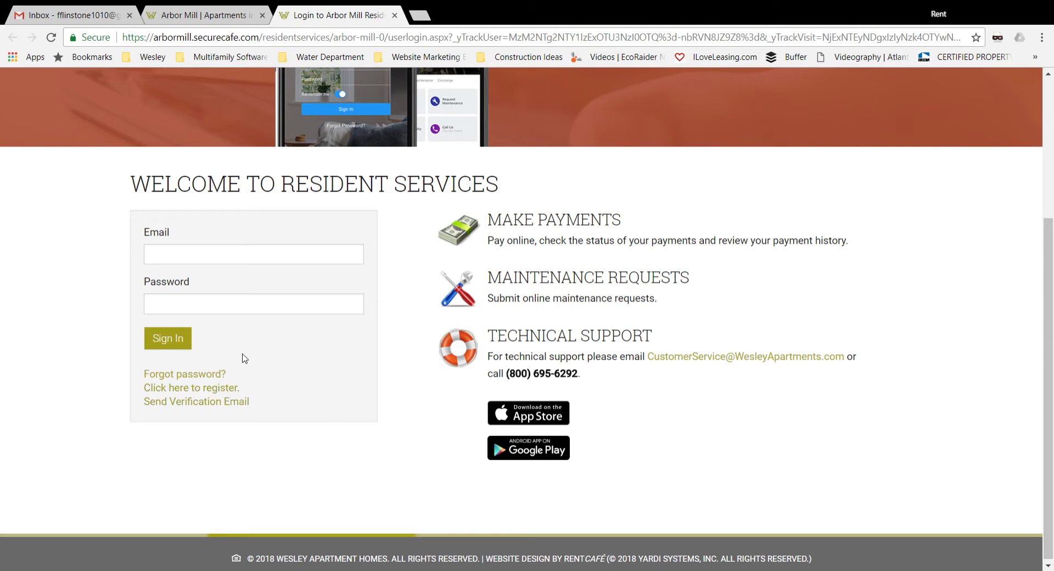
Start a new registration and fill in the first name and last name 'linstone'.
left_click(192, 388)
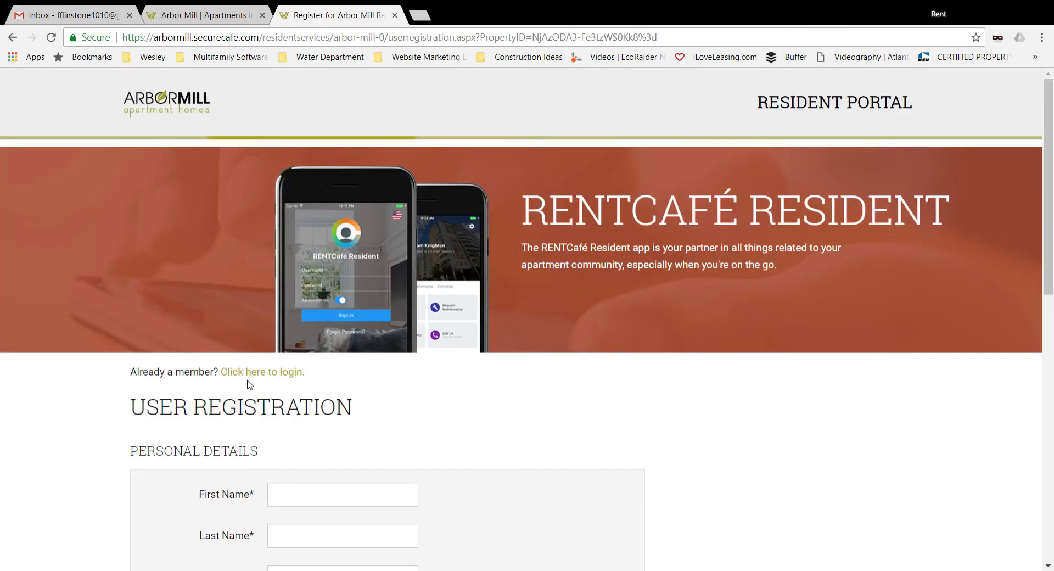
scroll("down", 3)
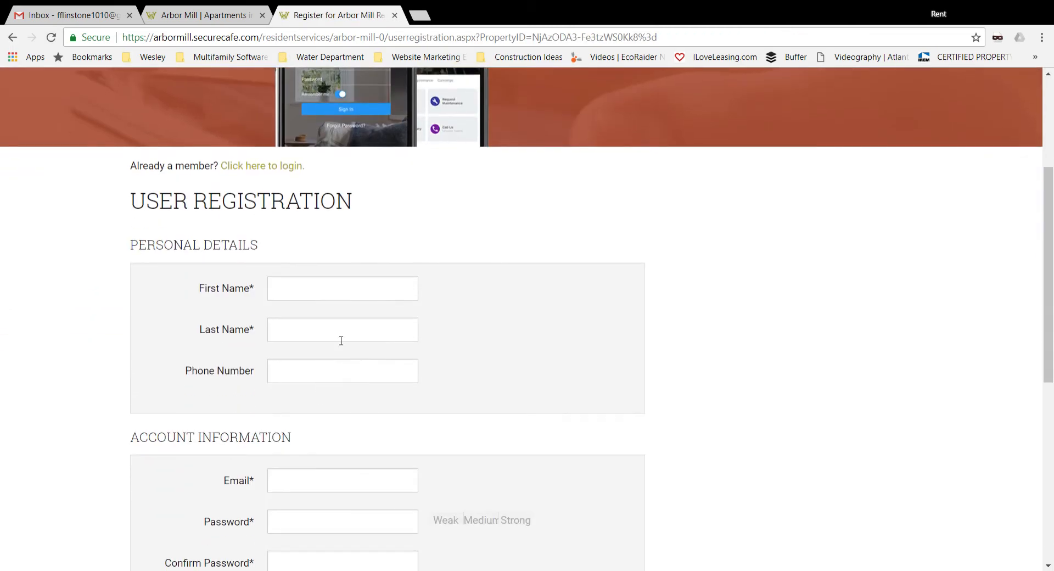
mouse_move(314, 301)
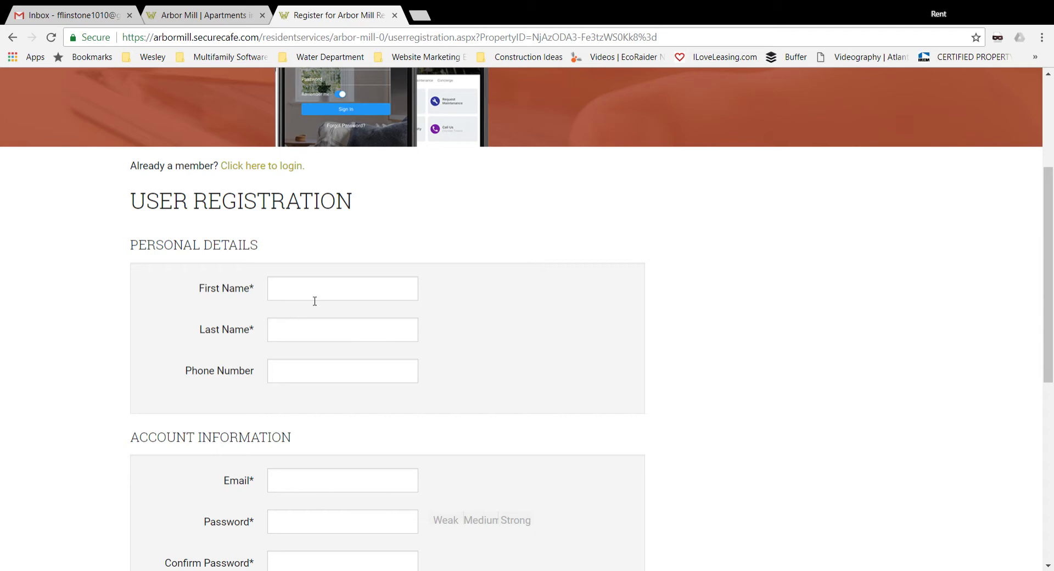
left_click(342, 288)
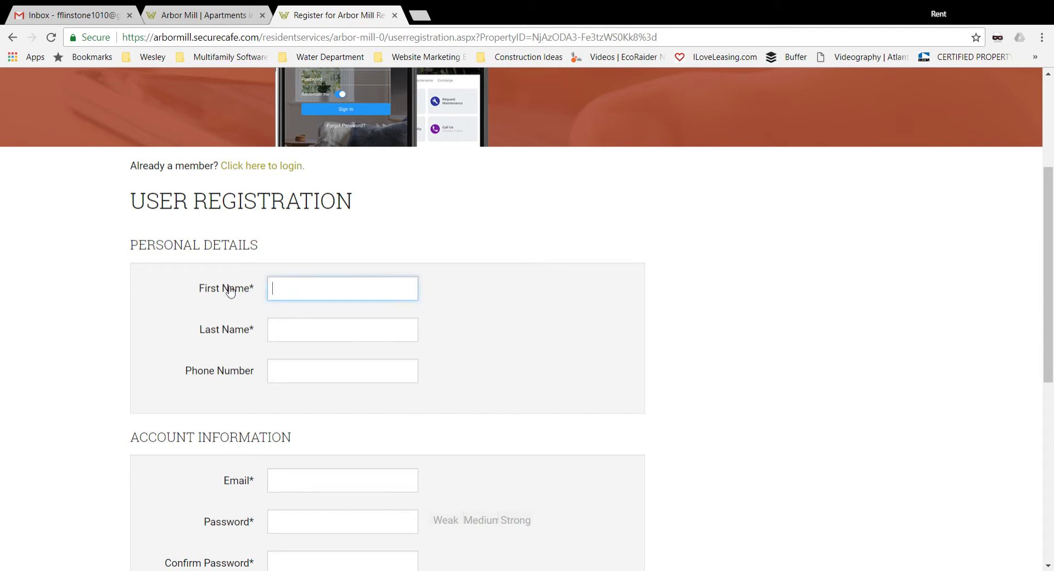
double_click(227, 288)
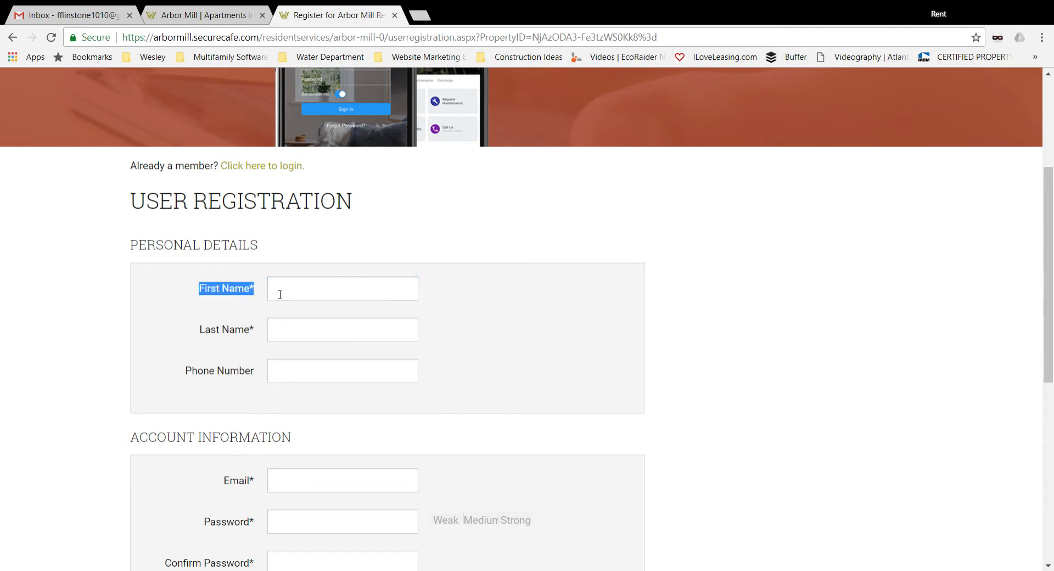
left_click(342, 288)
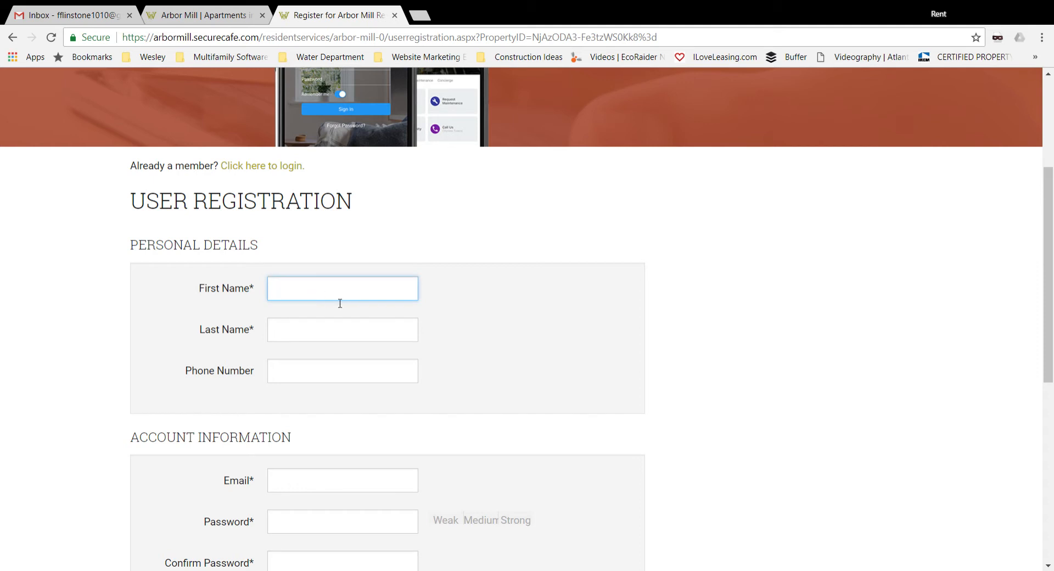
mouse_move(290, 297)
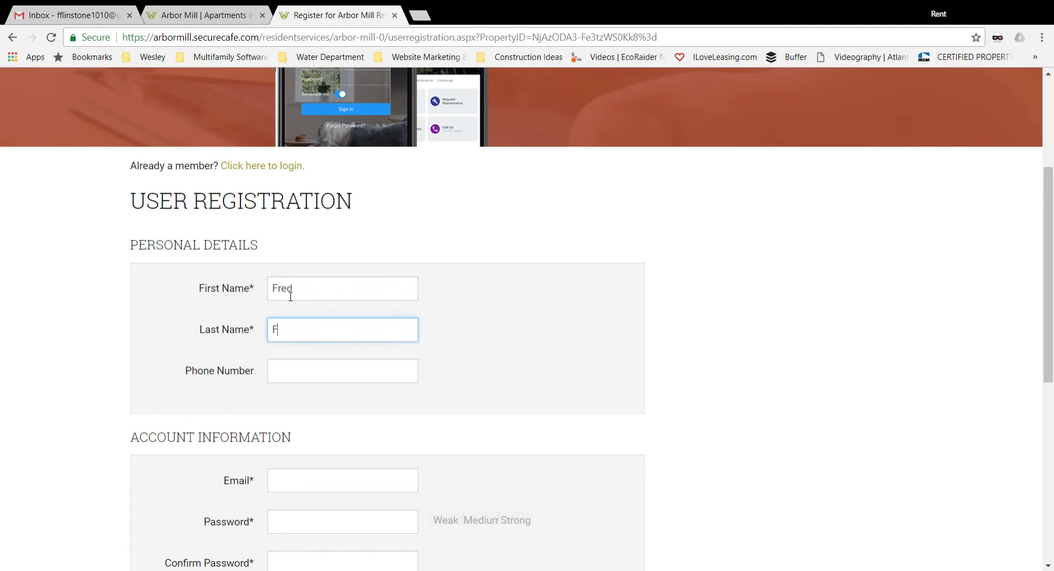
type("linstone")
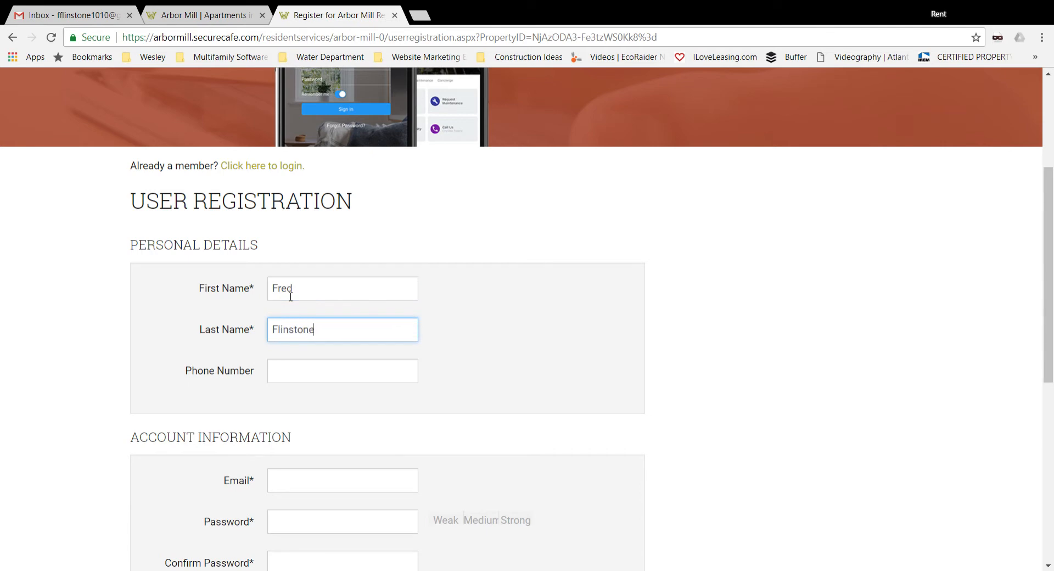
left_click(343, 370)
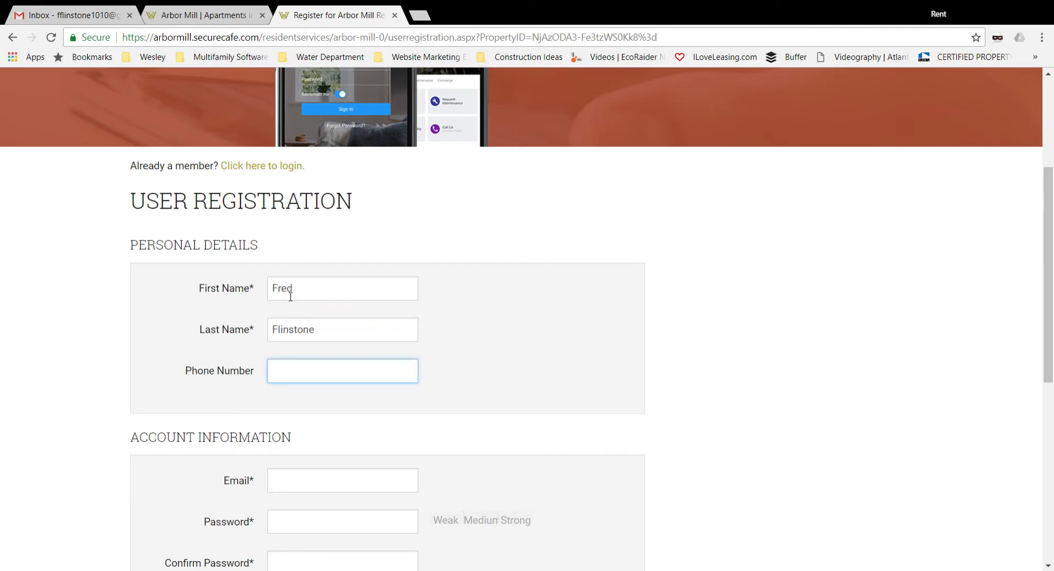
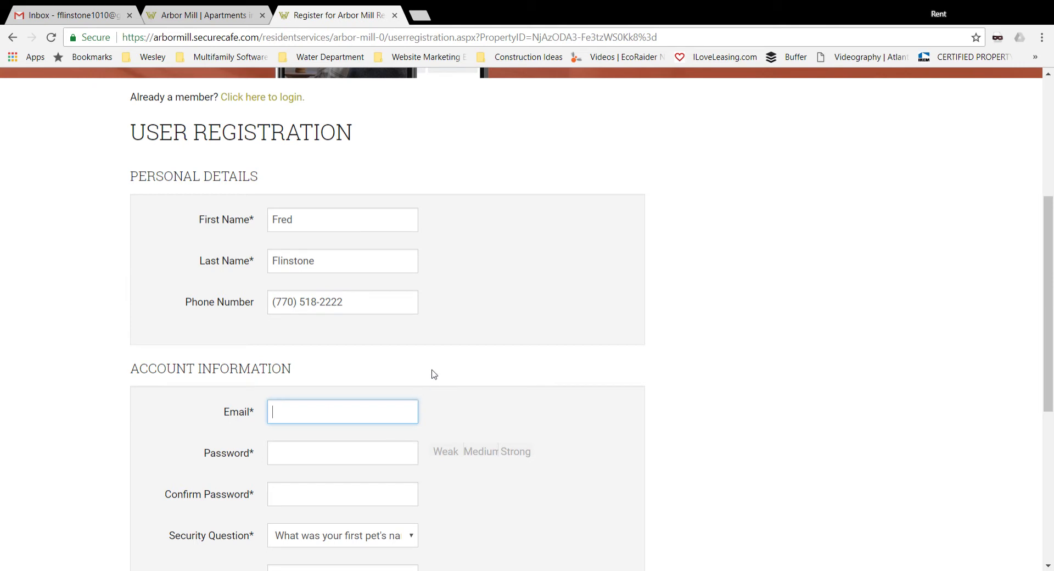
mouse_move(314, 421)
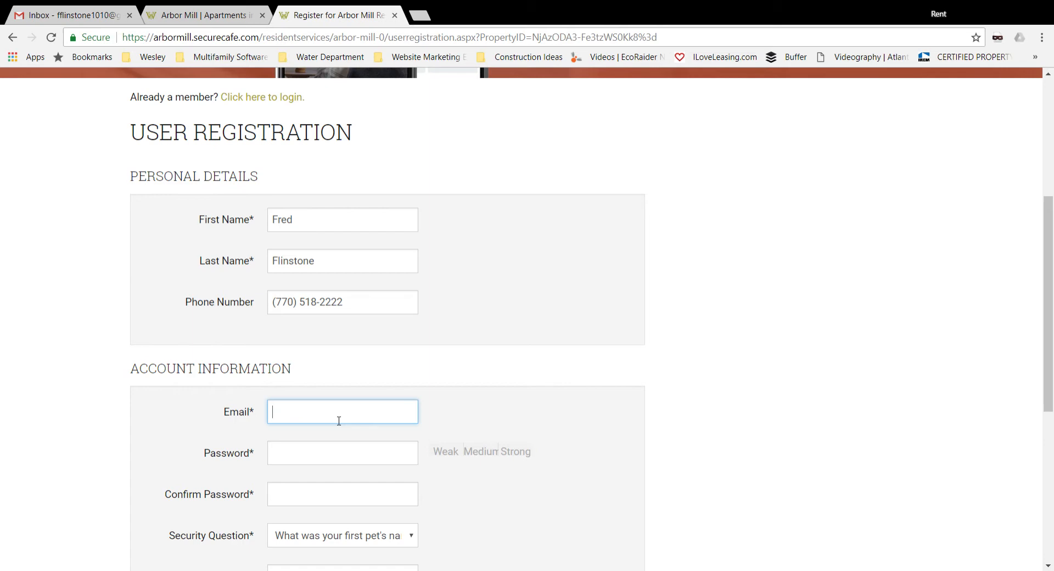
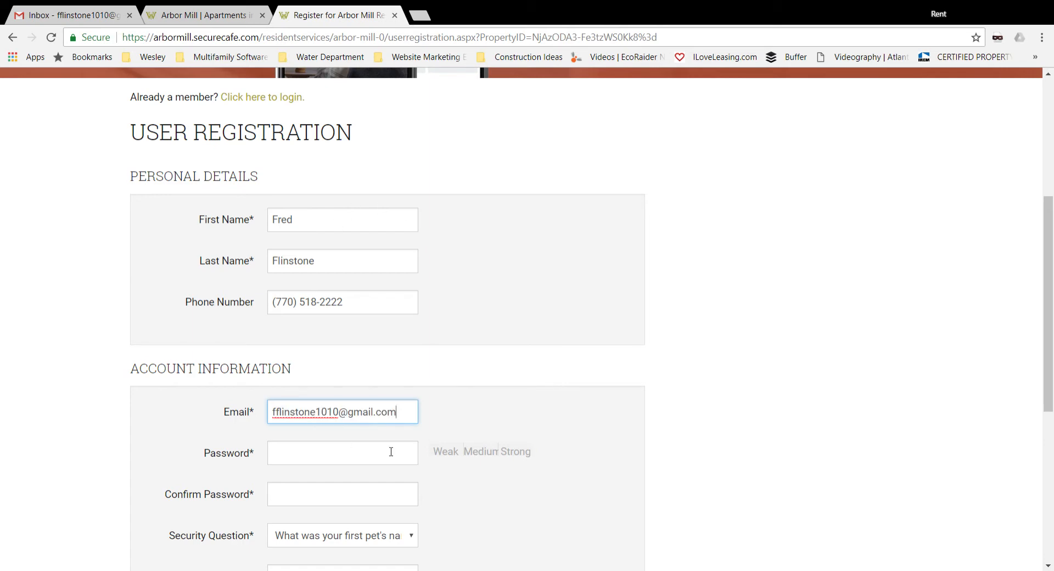
mouse_move(468, 405)
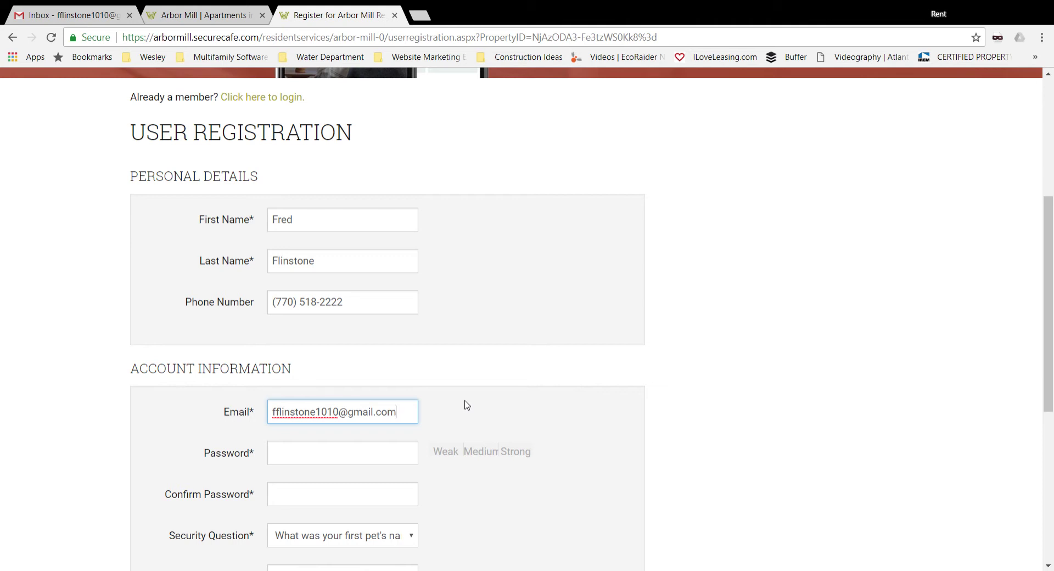
mouse_move(419, 388)
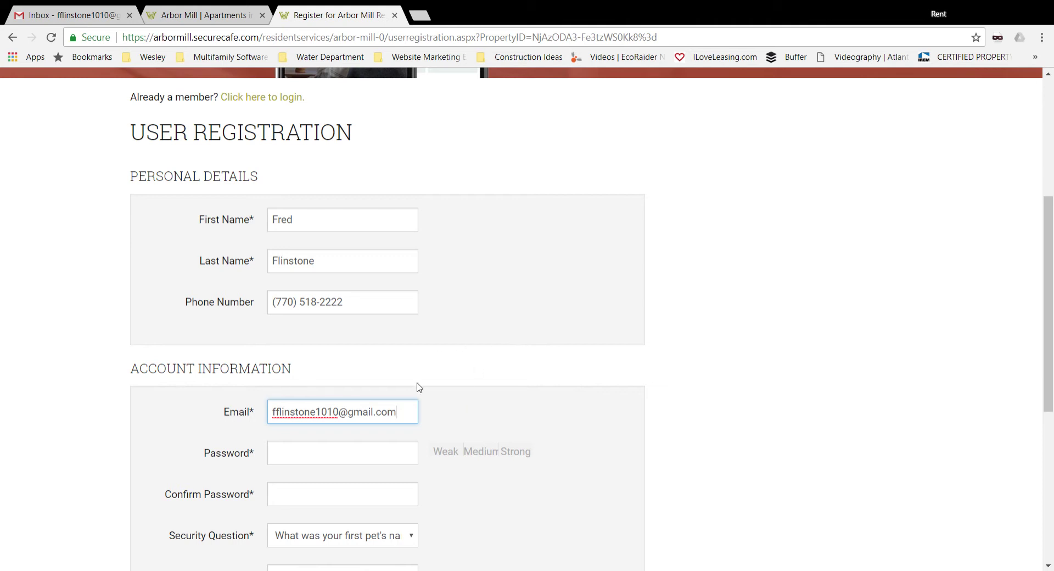
left_click(343, 453)
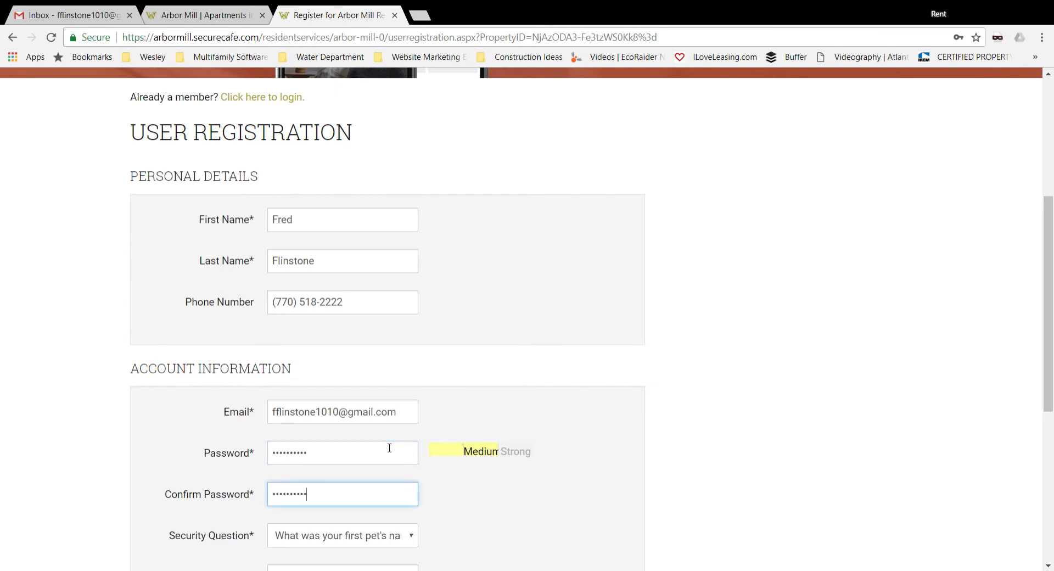
scroll("down", 3)
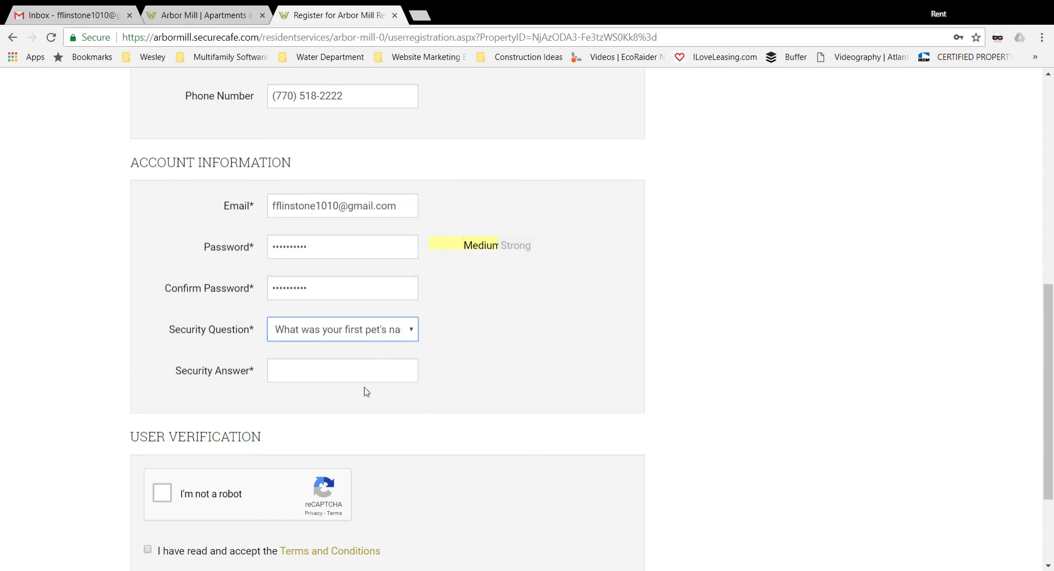
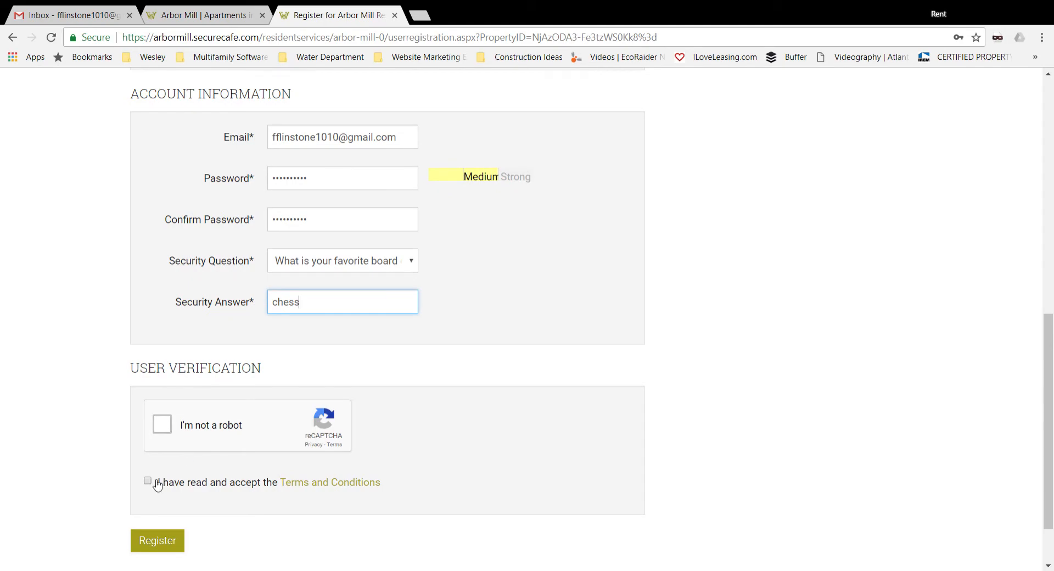
Accept the Terms and Conditions and tick I'm not a robot.
left_click(329, 482)
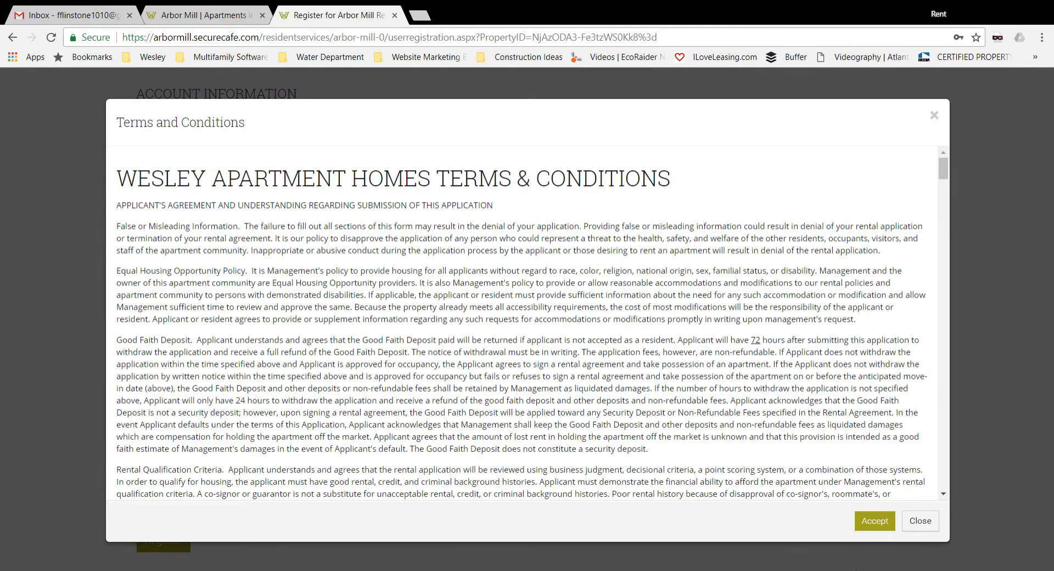
left_click(875, 520)
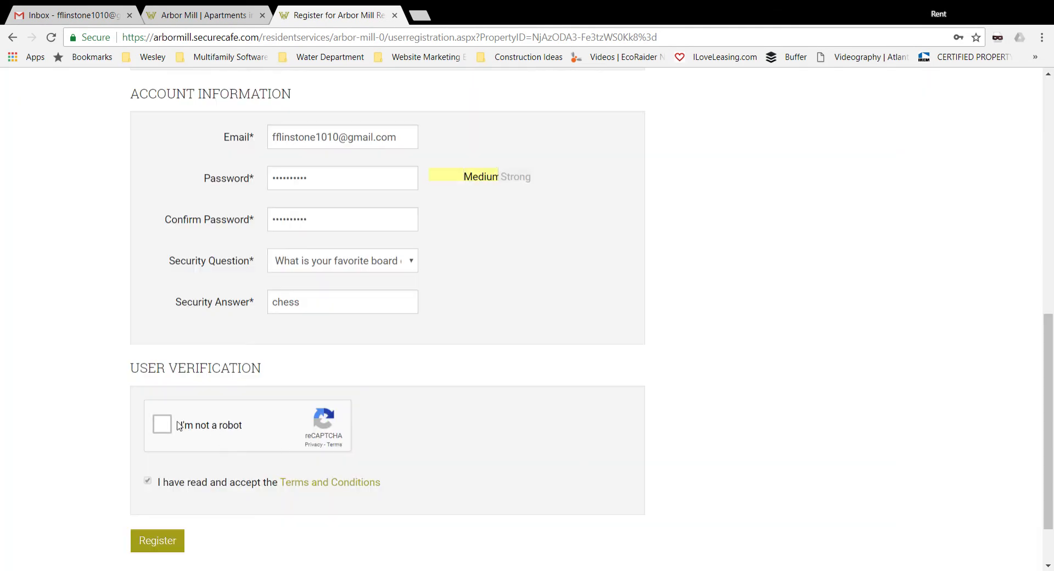
left_click(163, 424)
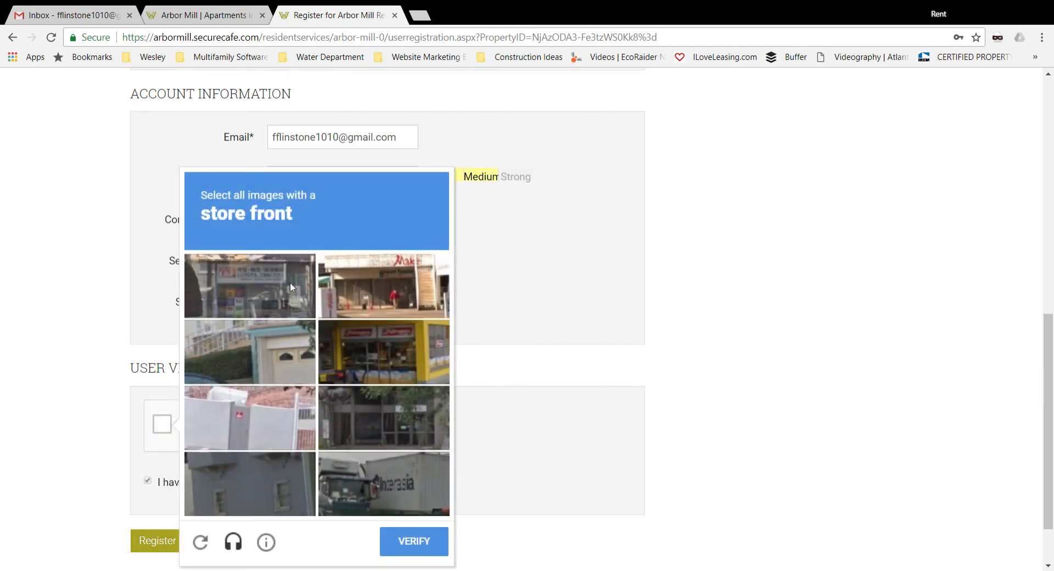
Select the store front images and verify the reCAPTCHA.
left_click(384, 285)
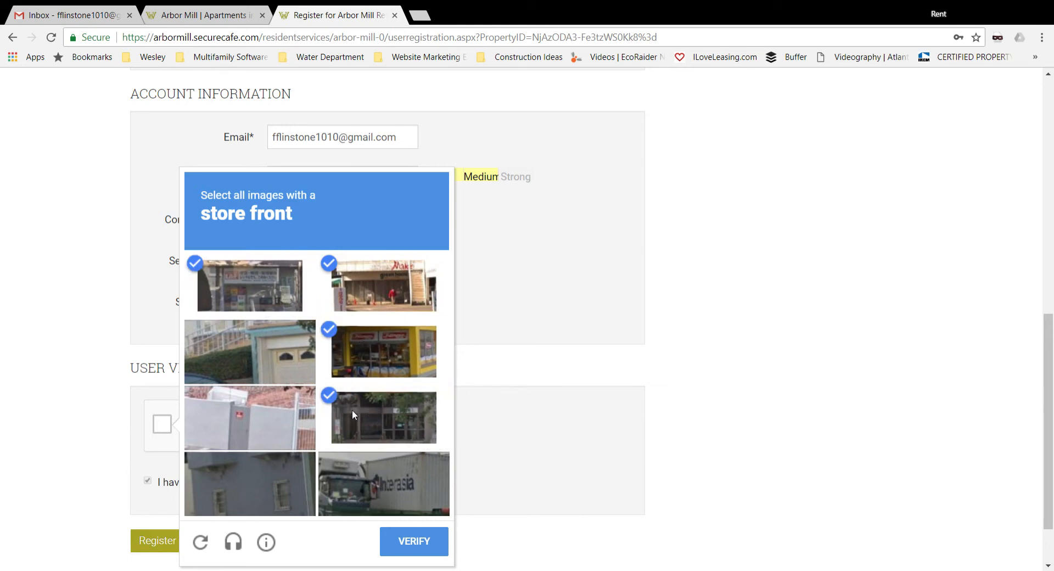
left_click(414, 541)
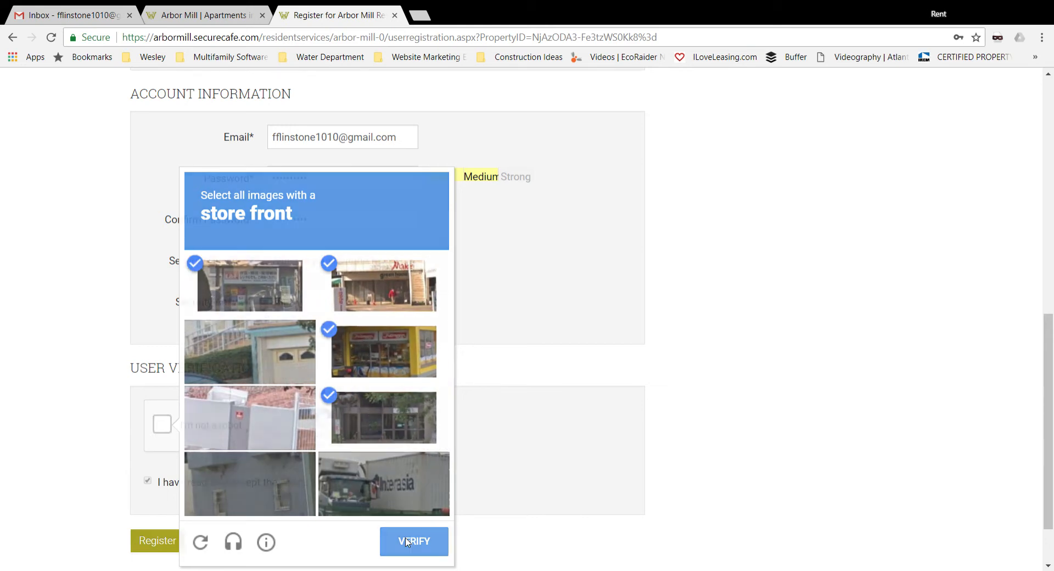
left_click(414, 541)
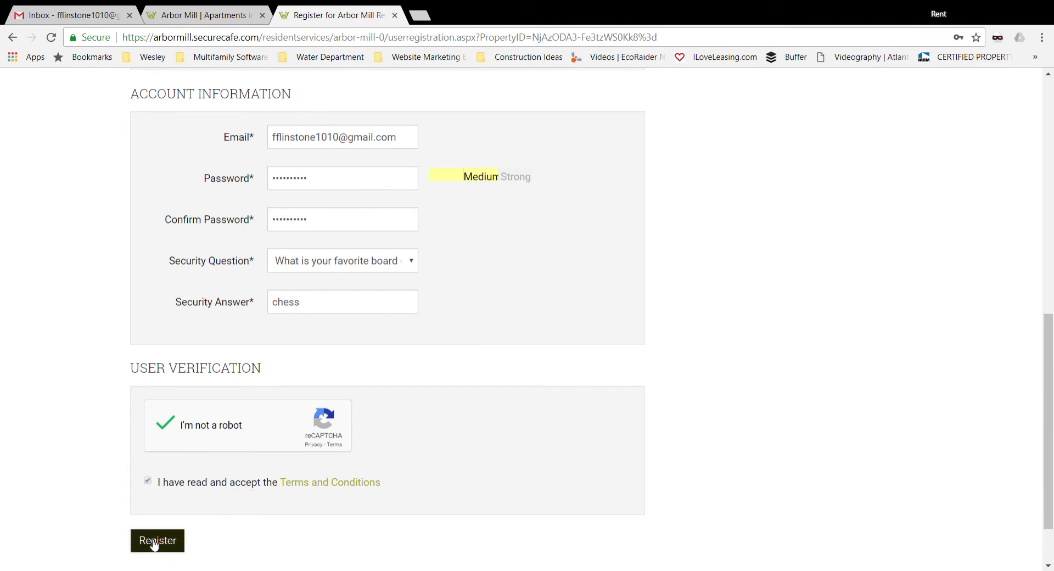
mouse_move(160, 550)
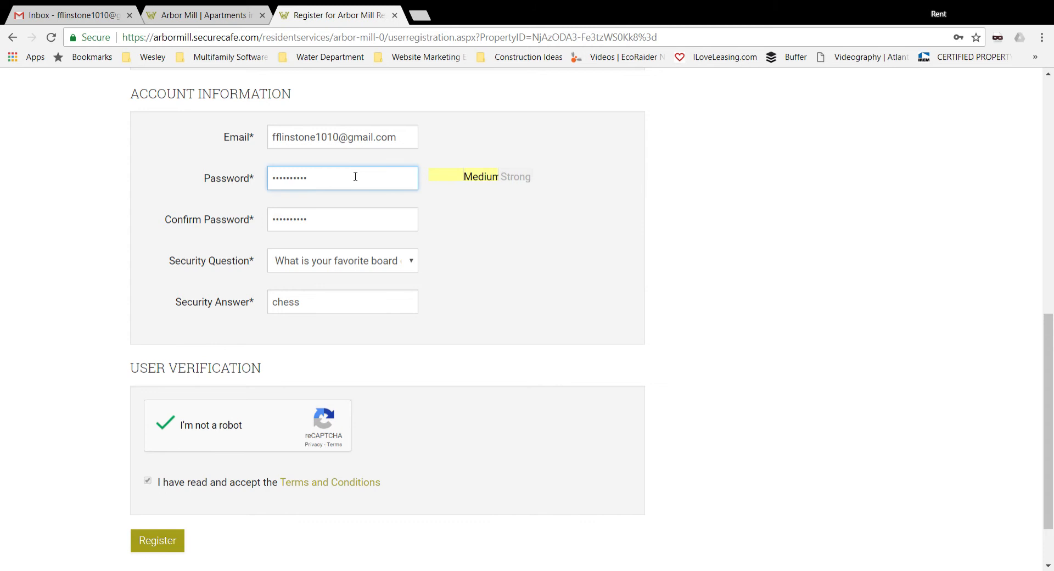
Replace the rejected password with a Strong one in both fields and submit Register.
left_click(343, 220)
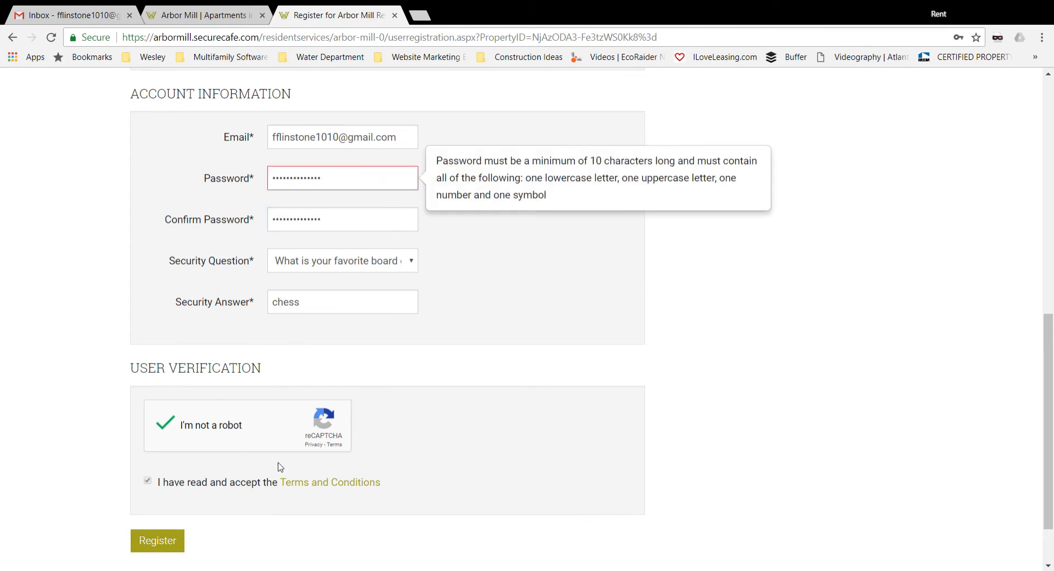
left_click(343, 178)
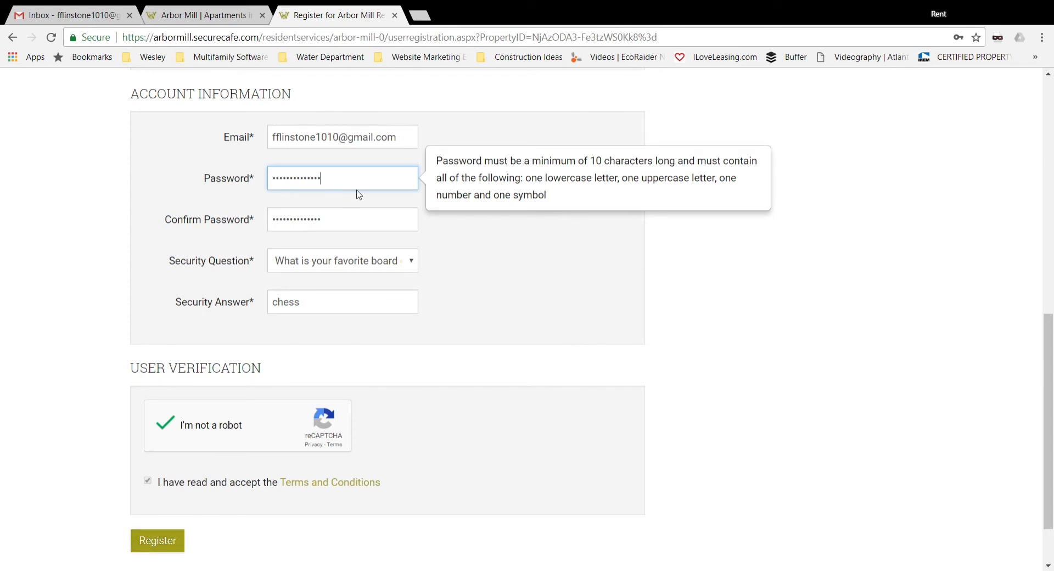
triple_click(341, 178)
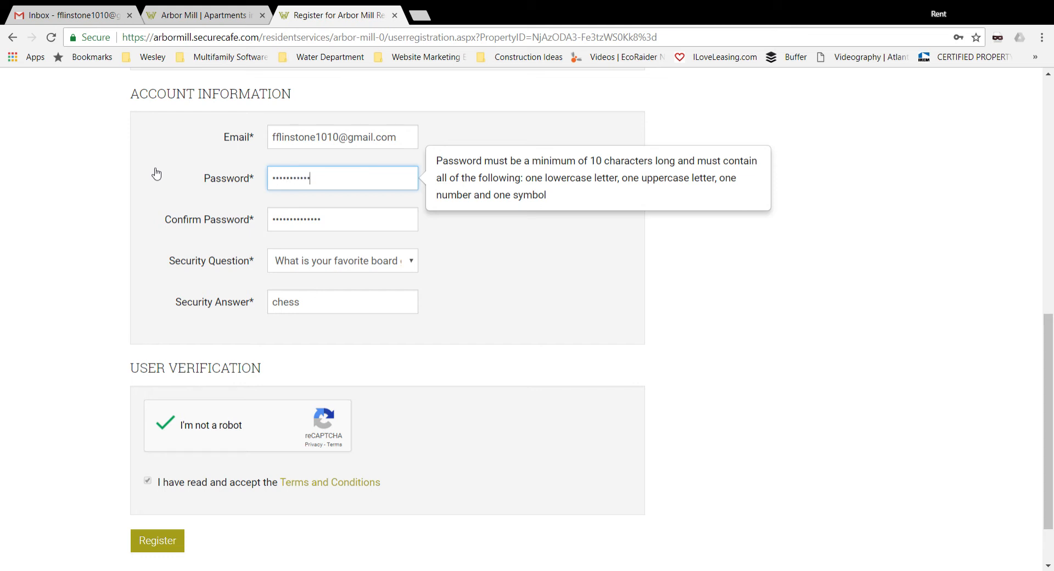
left_click(342, 218)
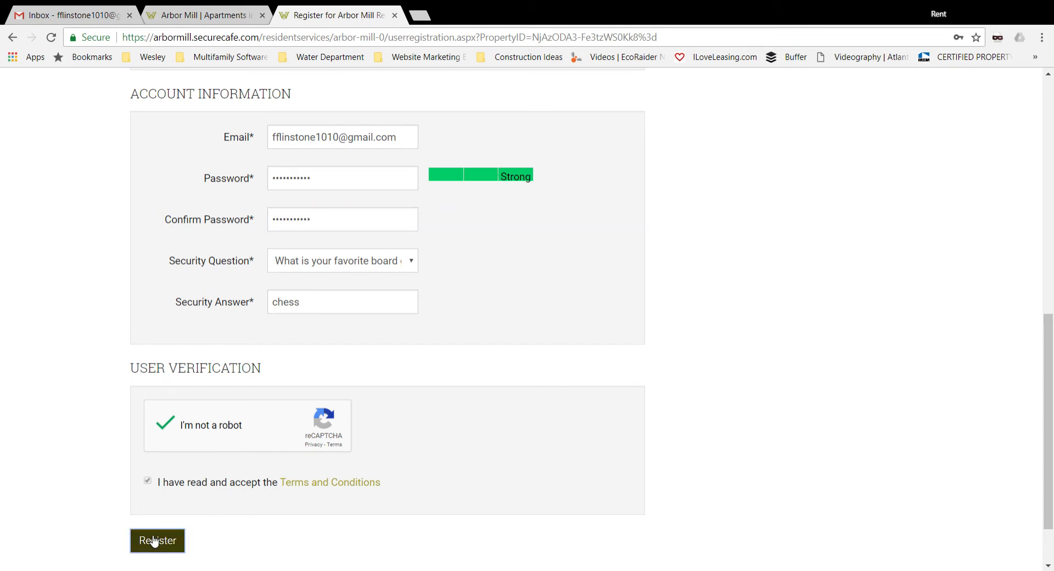
left_click(157, 540)
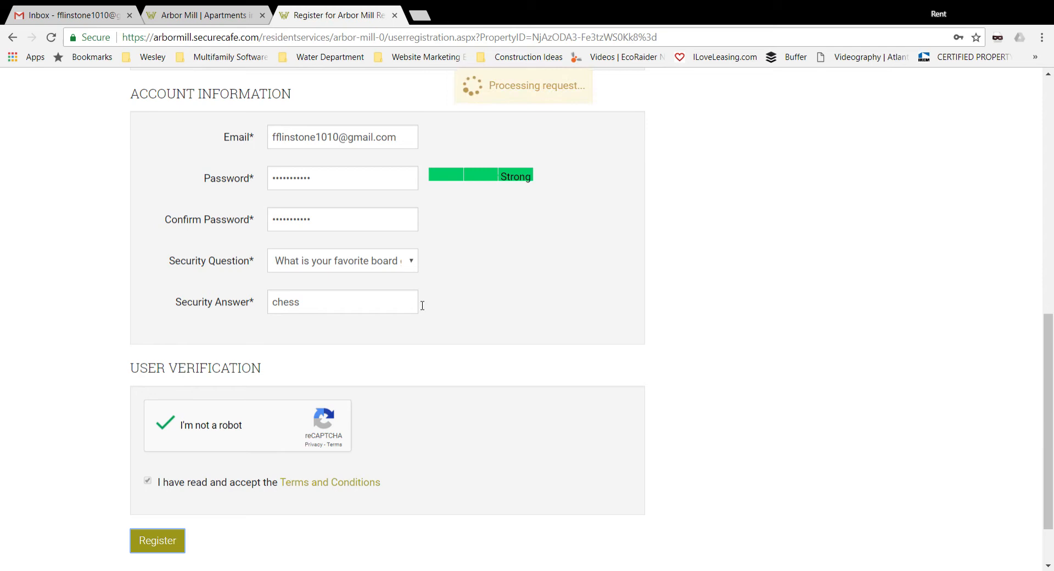
Read the account-created confirmation and highlight the activation email instructions.
left_click(157, 540)
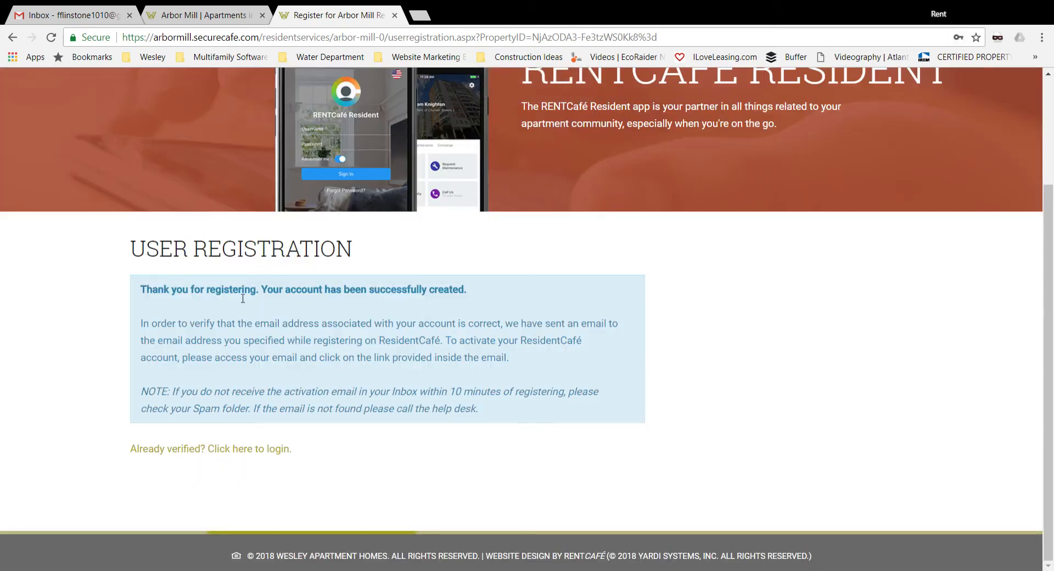
left_click_drag(172, 289, 361, 288)
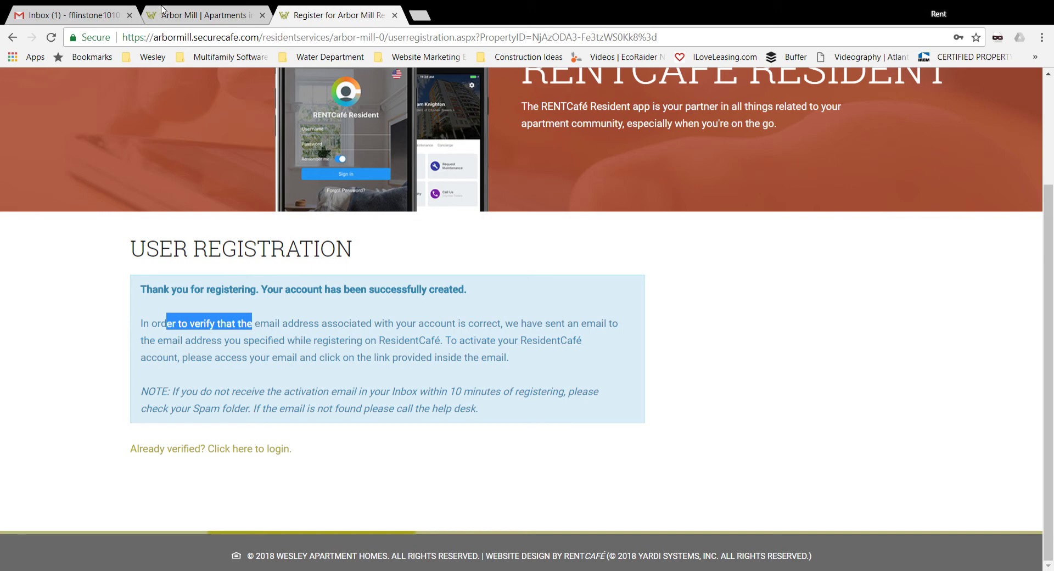
In Gmail, open the registration confirmation email and follow its activation link.
left_click(72, 14)
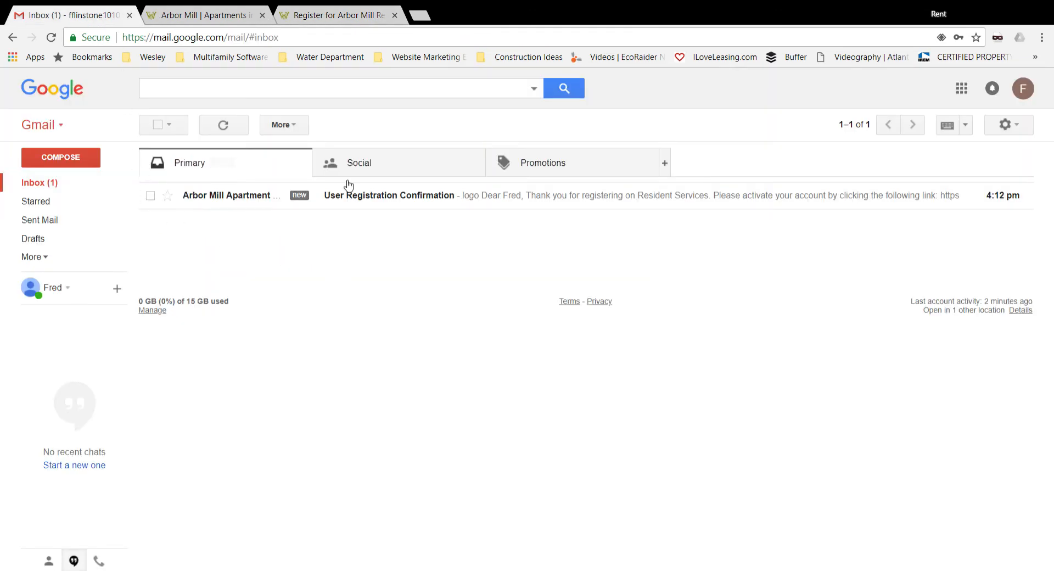
mouse_move(301, 214)
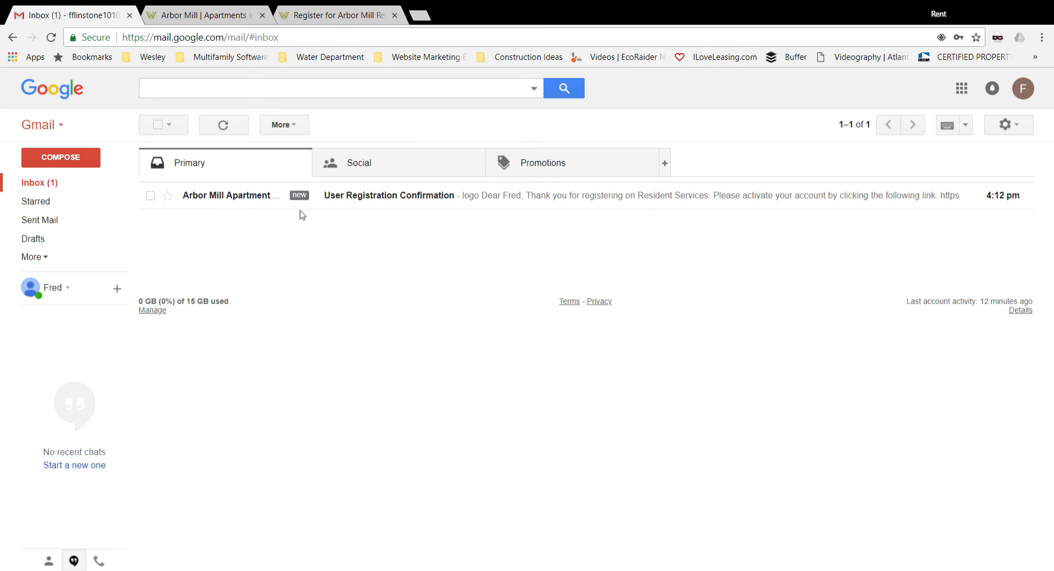
mouse_move(331, 209)
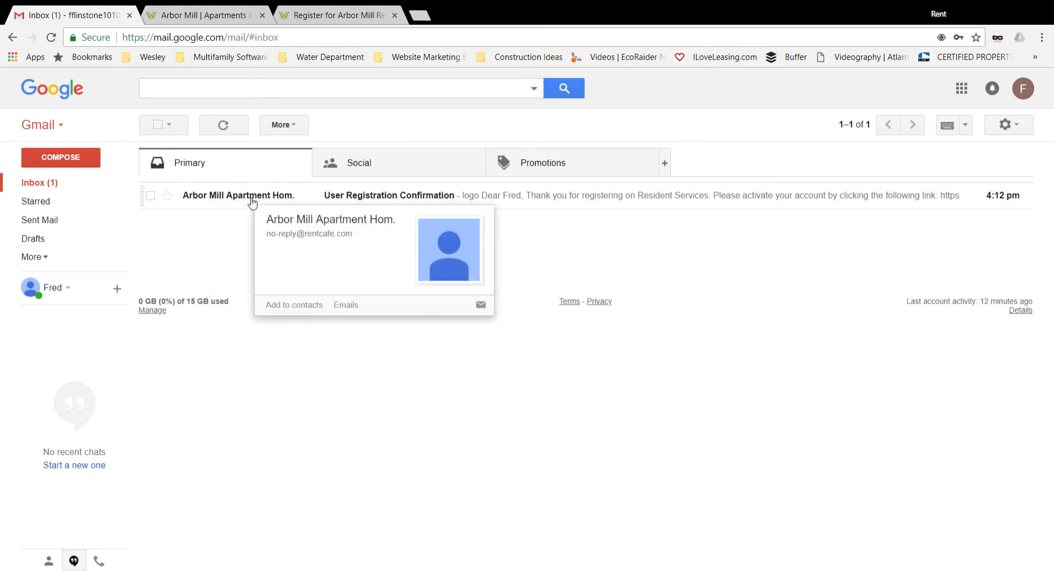
mouse_move(240, 196)
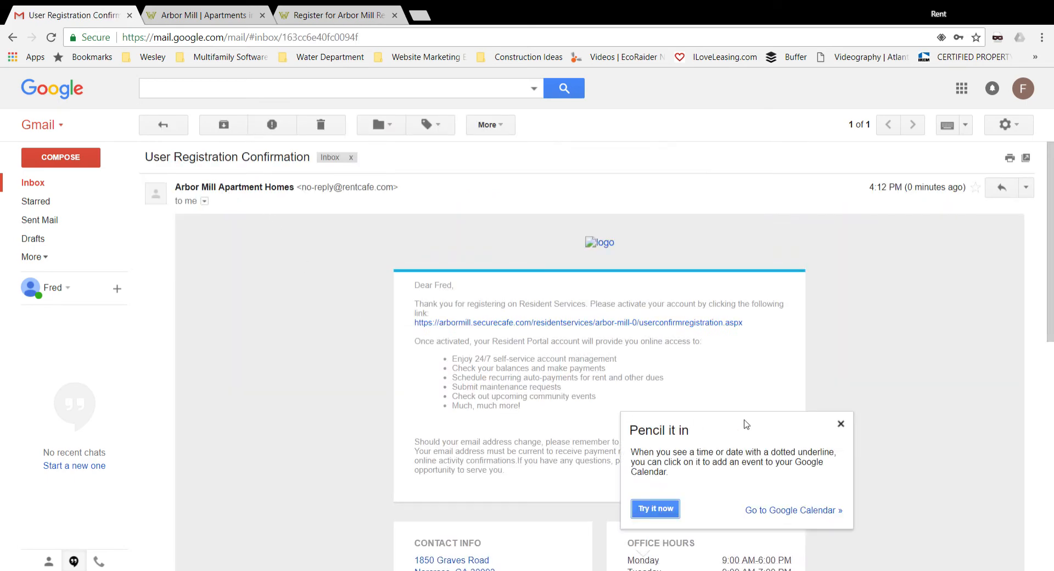
left_click(840, 424)
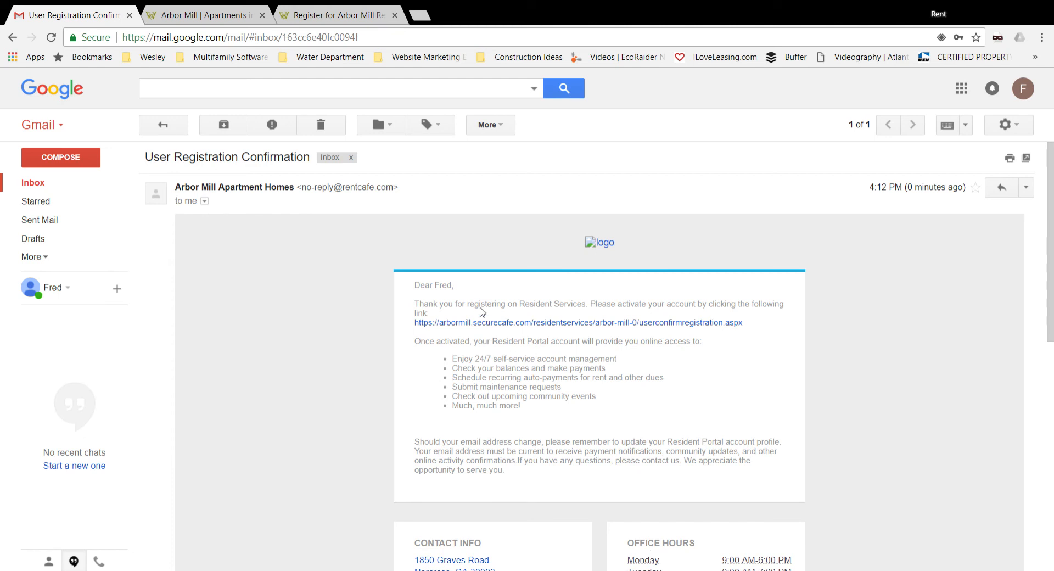
mouse_move(613, 312)
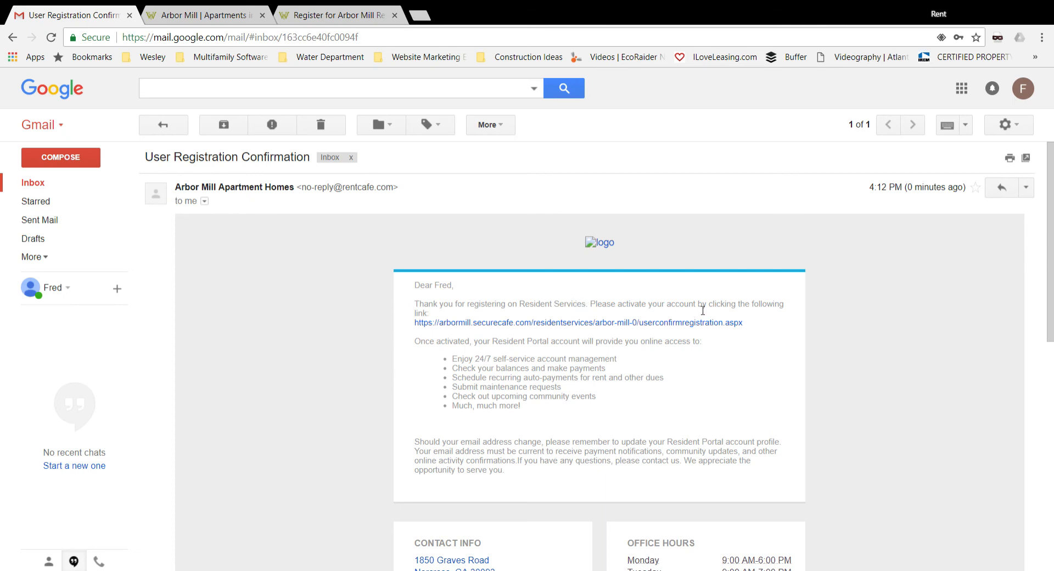
left_click(579, 321)
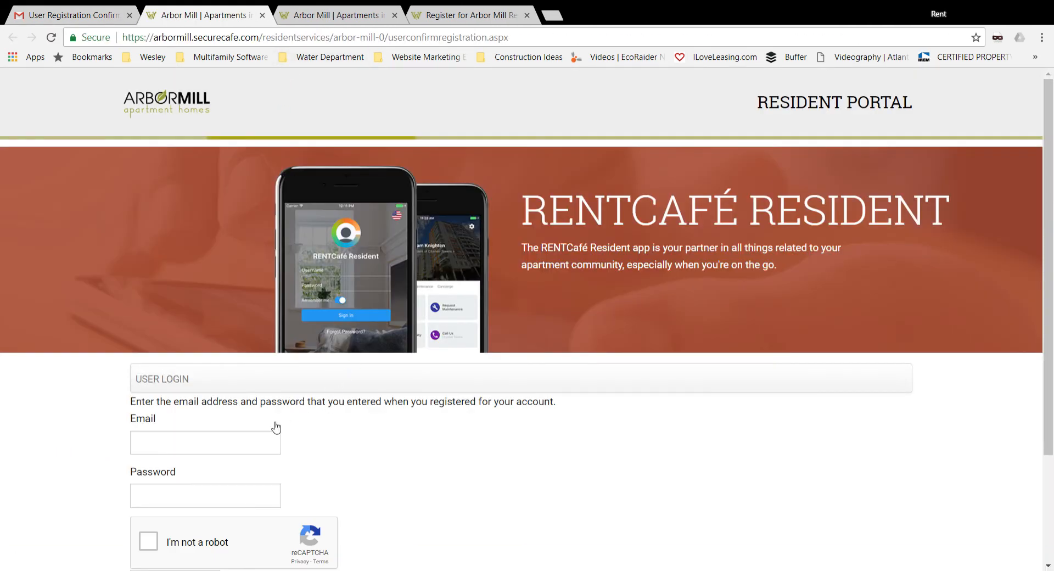
left_click(205, 443)
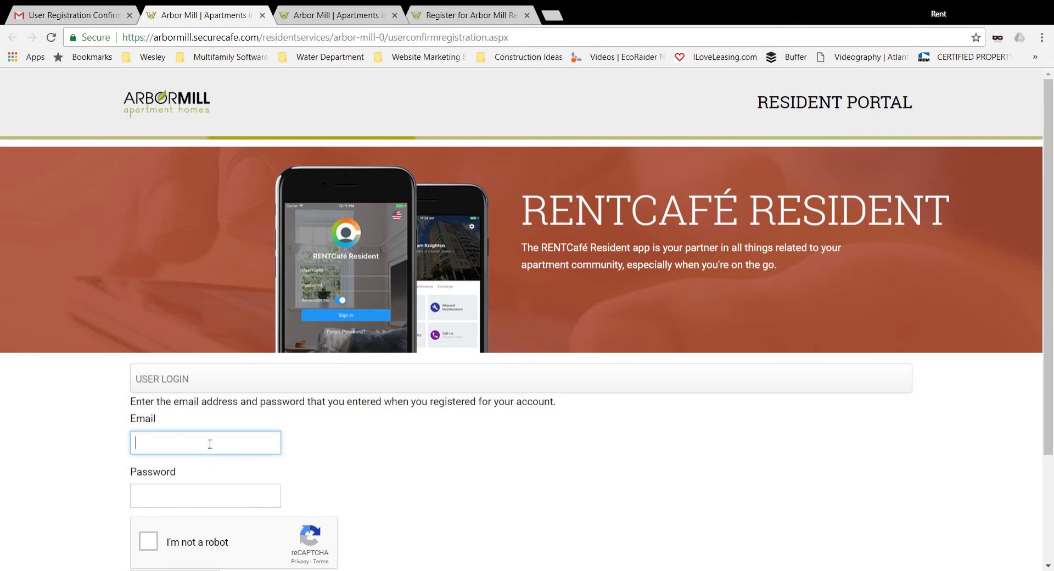
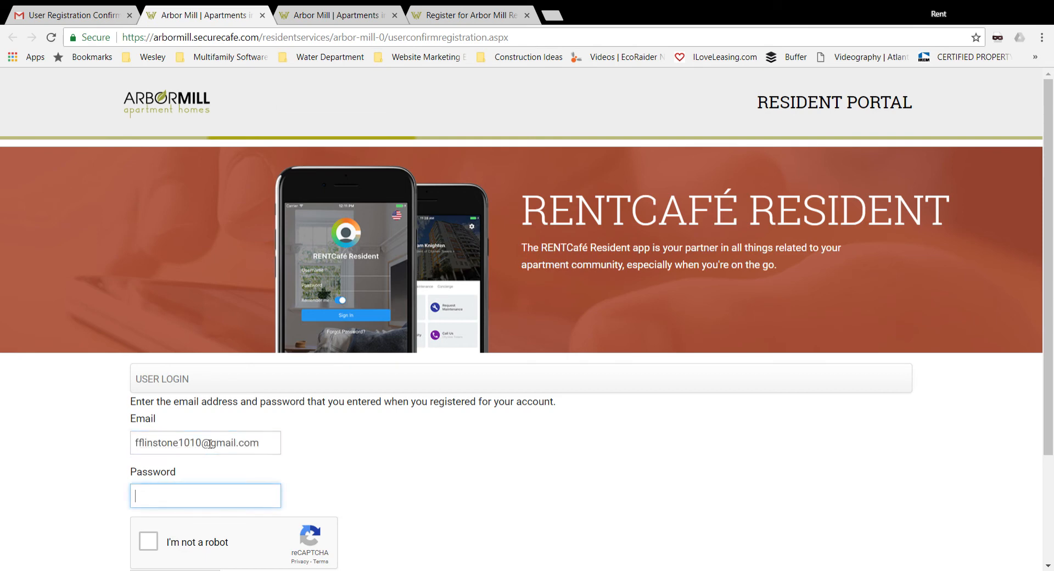
type("•••••")
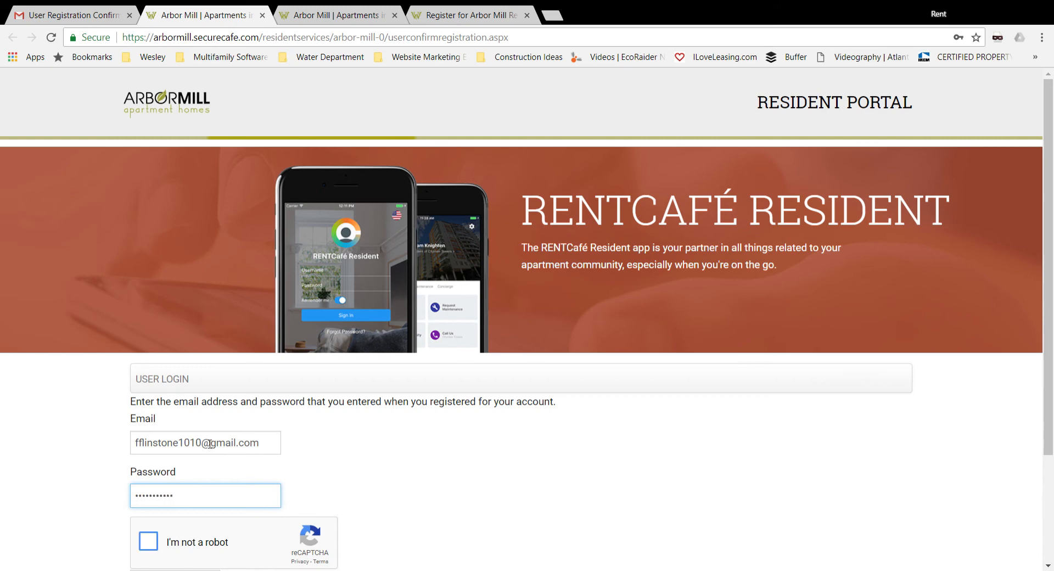
scroll("down", 3)
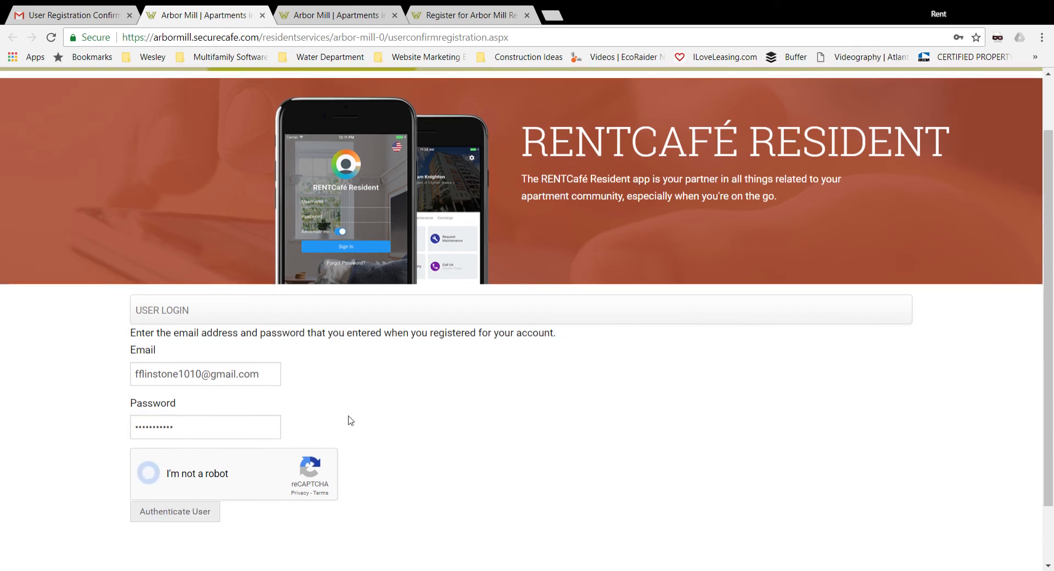
left_click(149, 473)
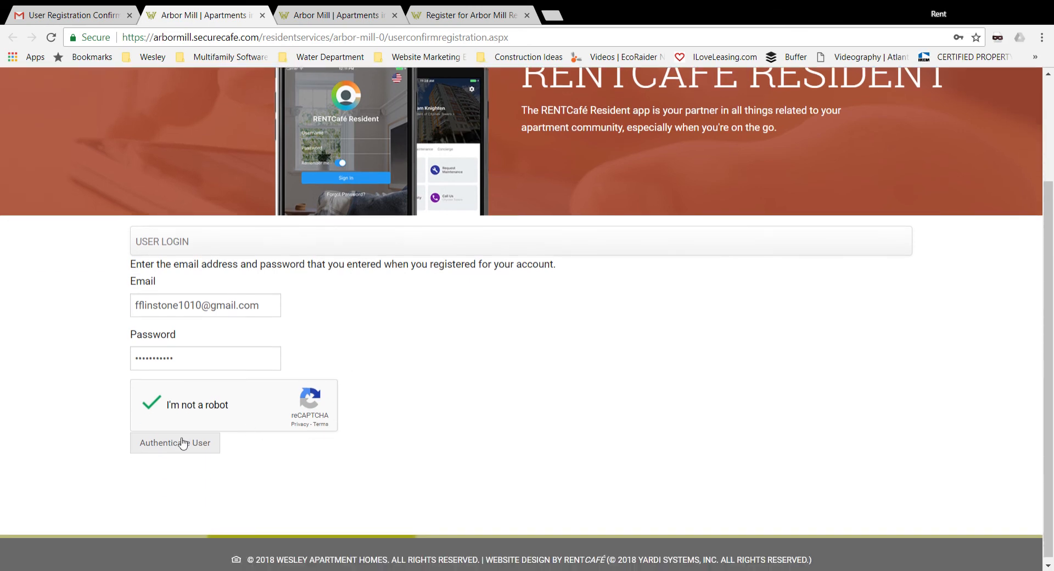
Authenticate the user so the portal home shows Fred Flinstone logged in.
left_click(175, 442)
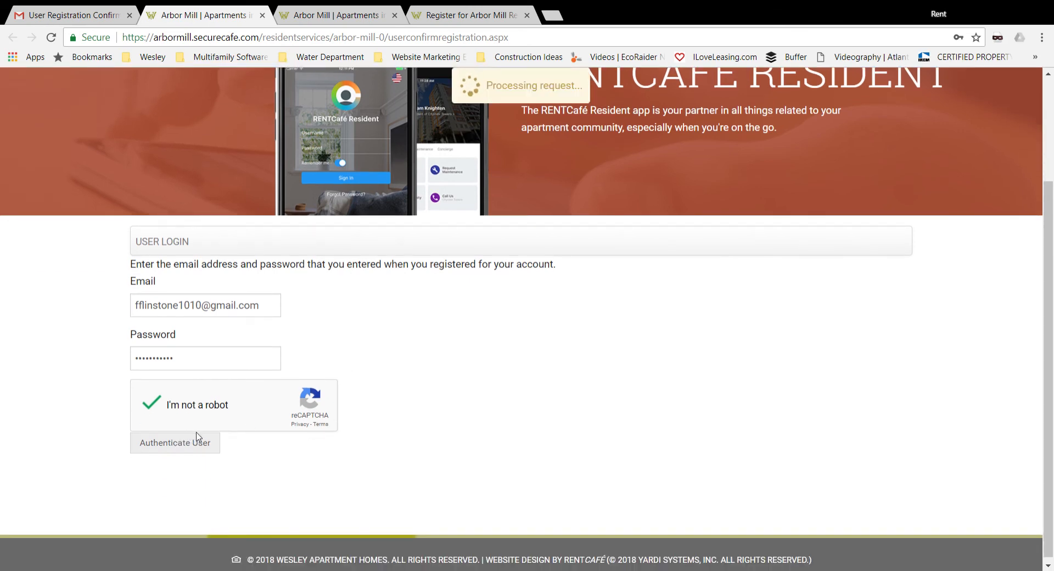
mouse_move(556, 213)
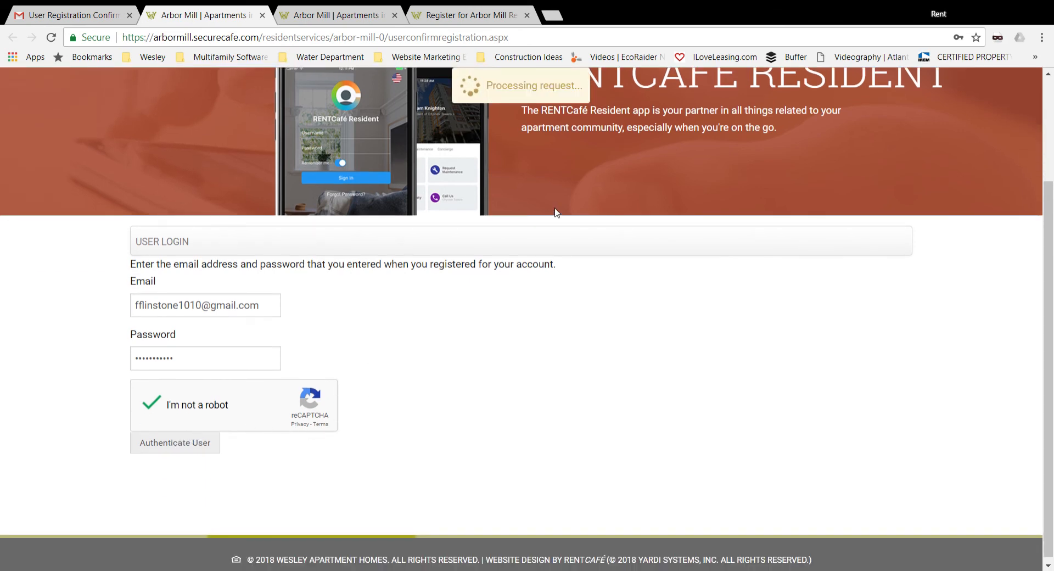
left_click(175, 443)
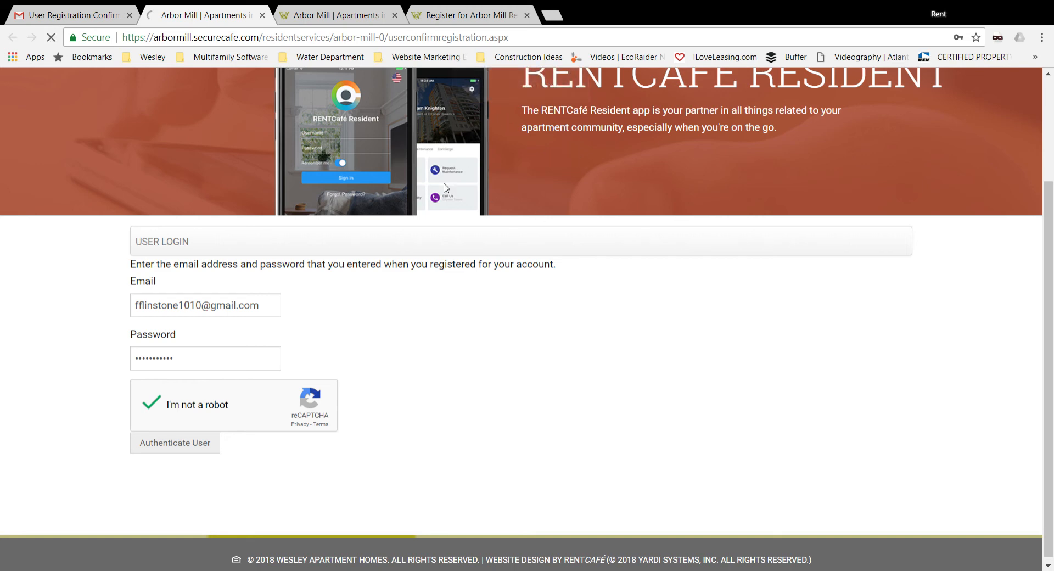
mouse_move(330, 357)
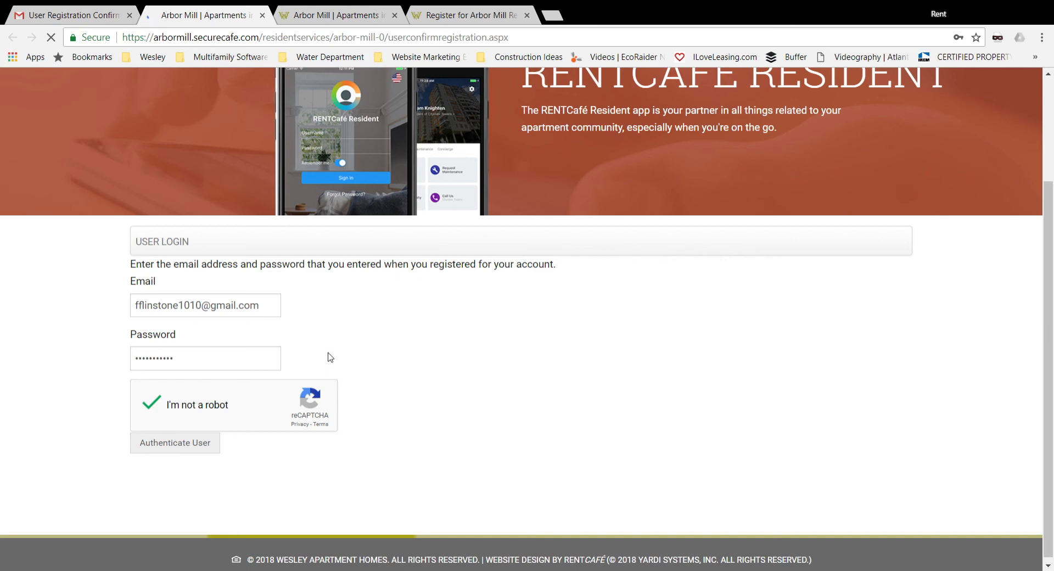
left_click(174, 443)
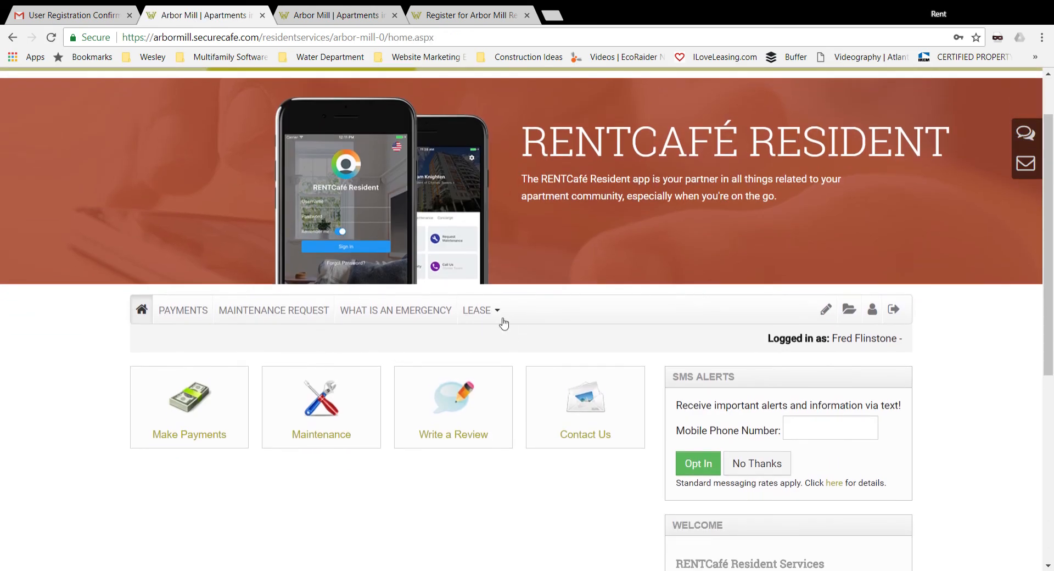
Scroll the portal home page down and back up before returning to the Arbor Mill site tab.
scroll("down", 3)
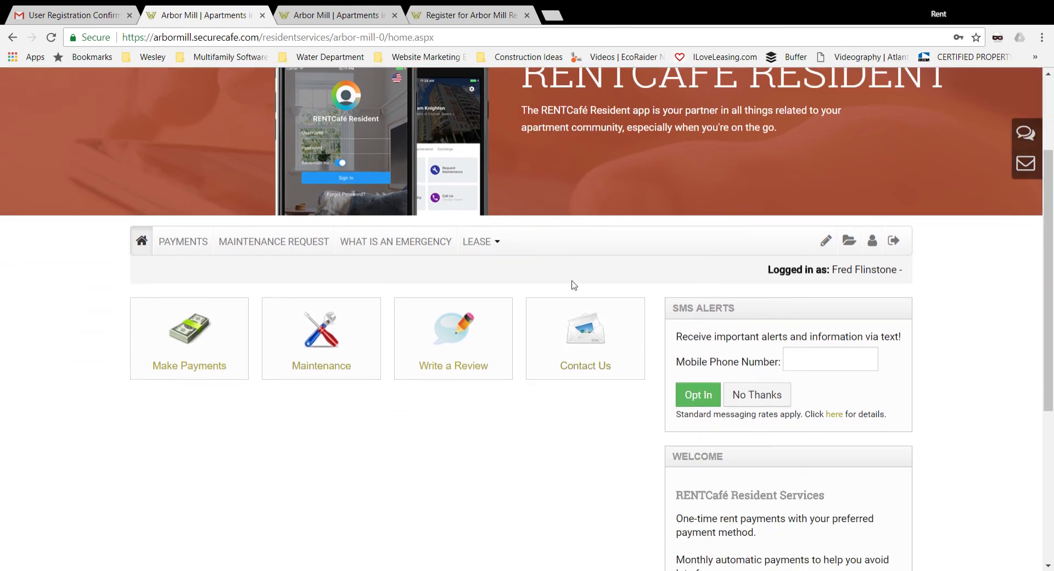
scroll("up", 3)
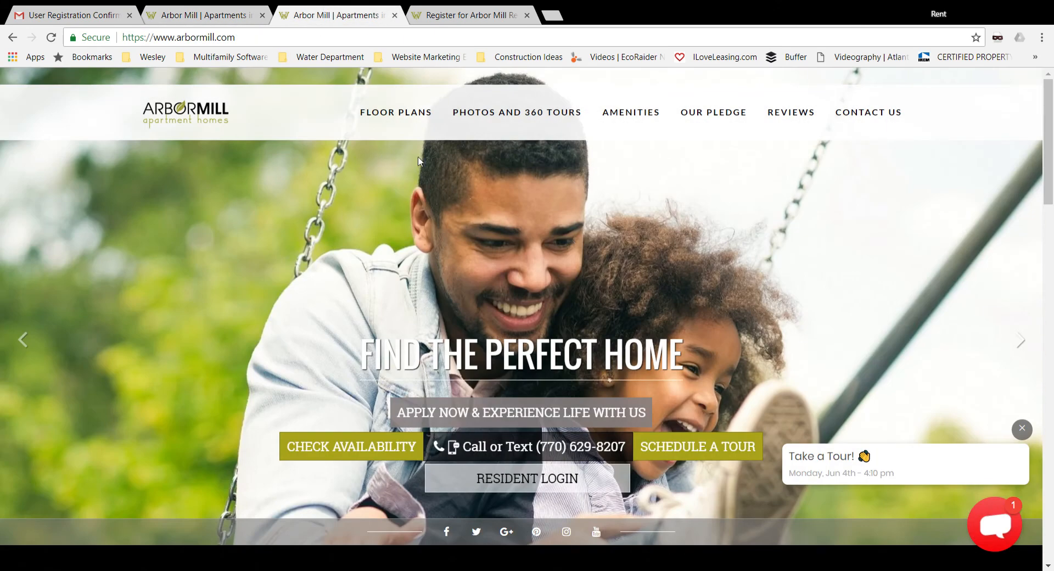
Sign out of the resident portal and return to the Welcome to Resident Services sign-in page.
scroll("down", 3)
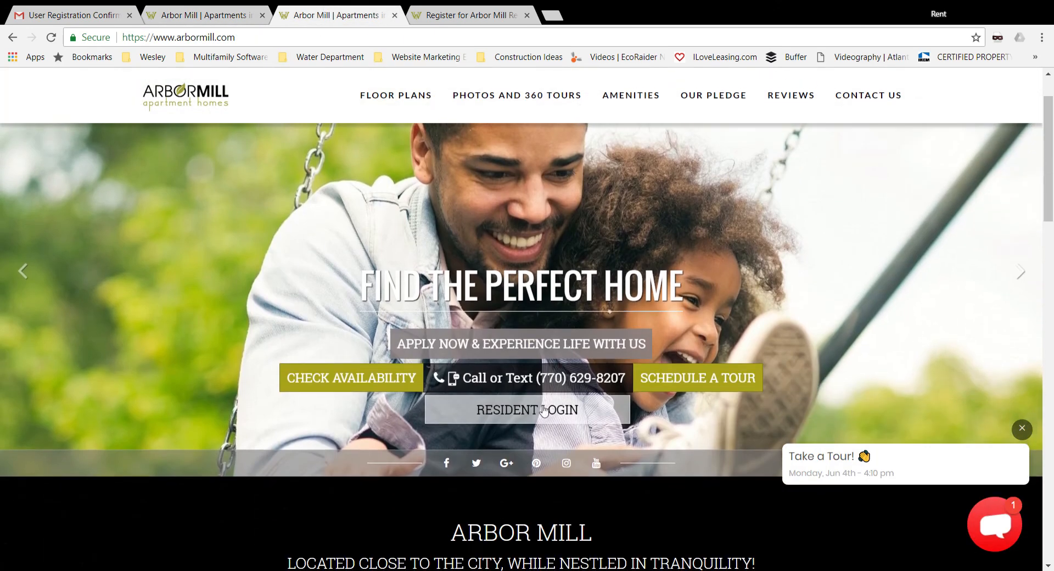
left_click(521, 410)
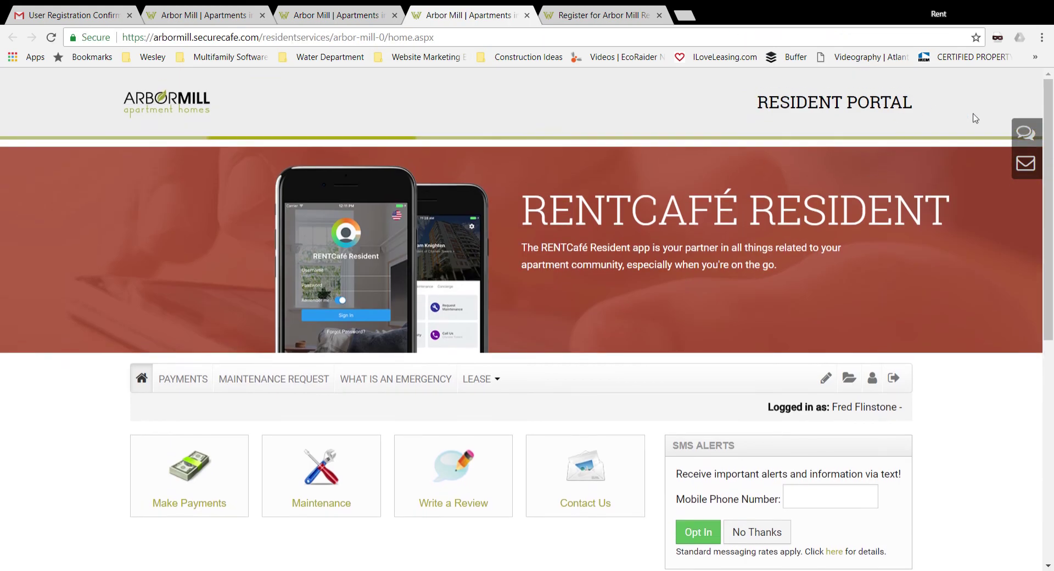
mouse_move(872, 378)
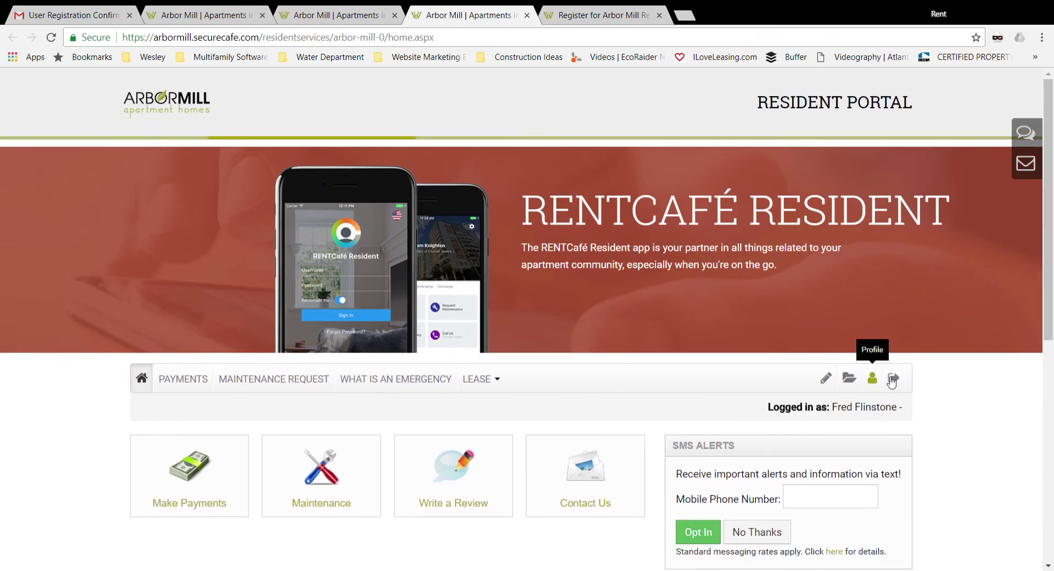
left_click(893, 378)
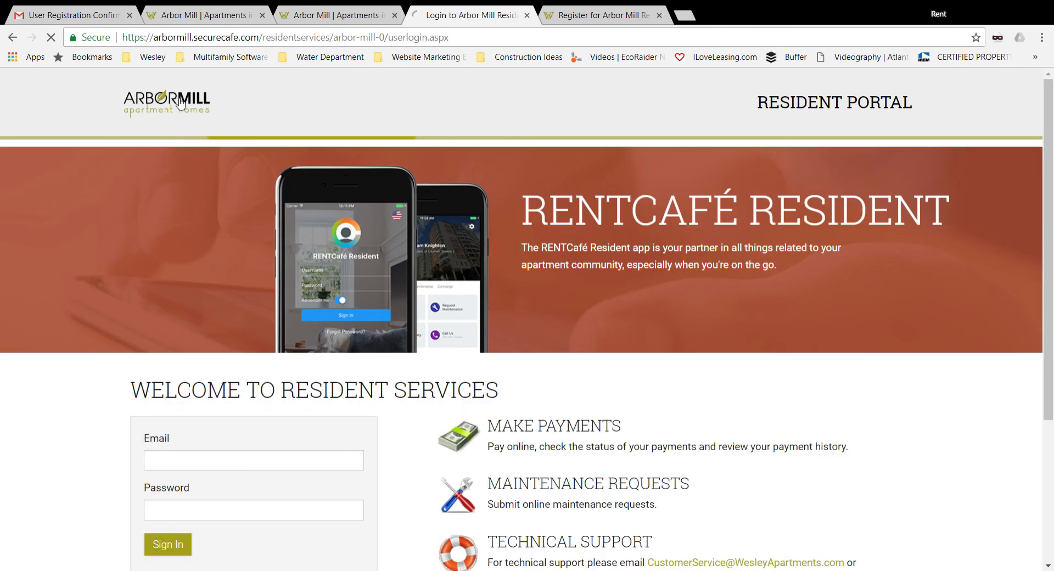
left_click(178, 102)
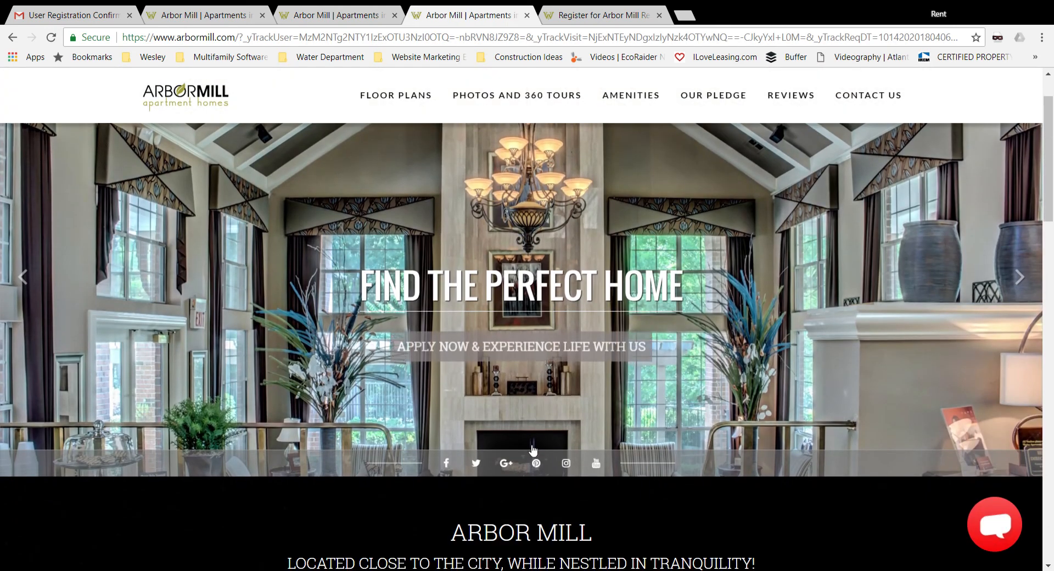
left_click(600, 14)
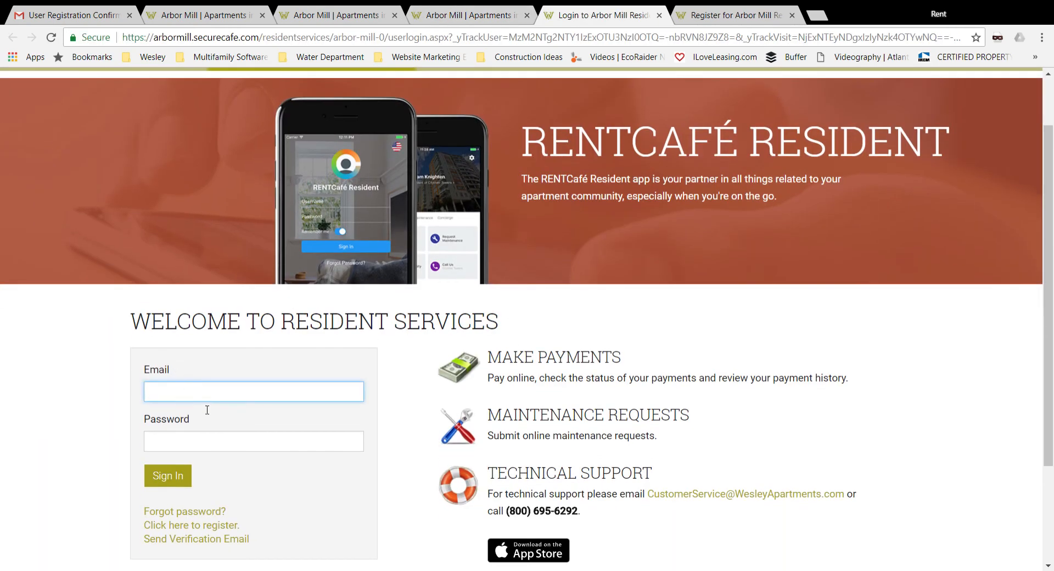
left_click(254, 441)
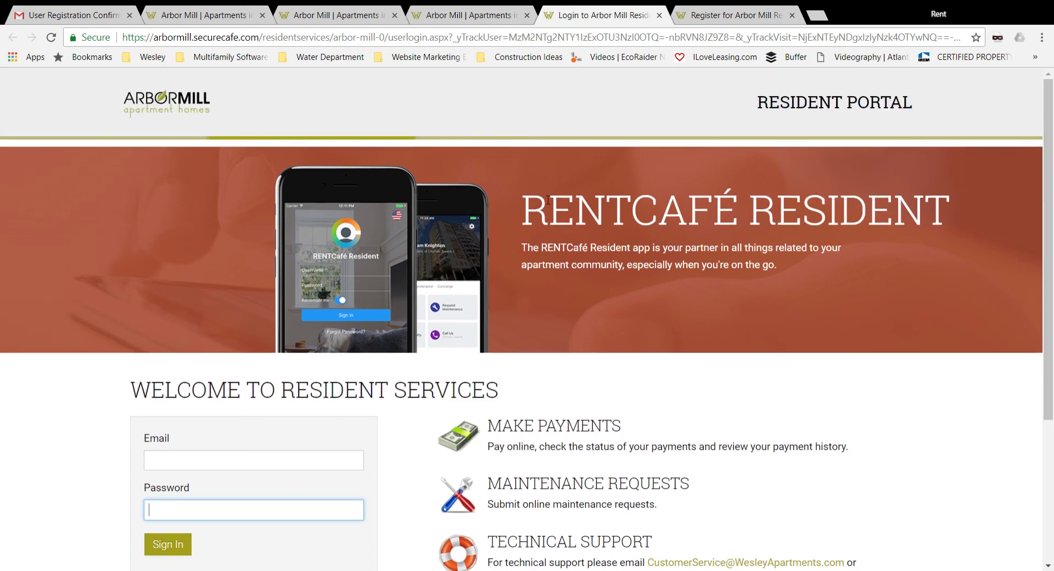
mouse_move(410, 267)
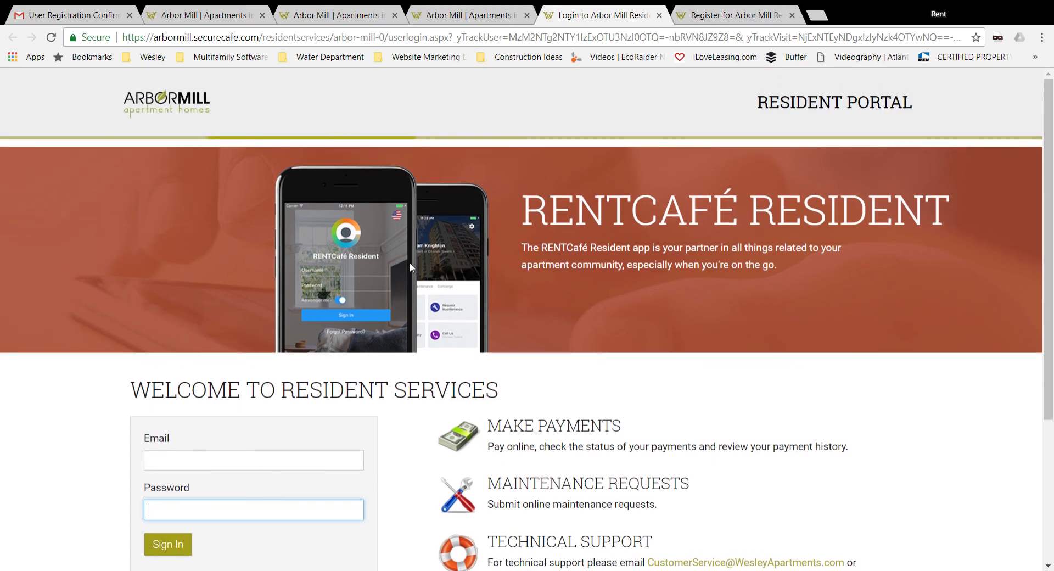
mouse_move(343, 262)
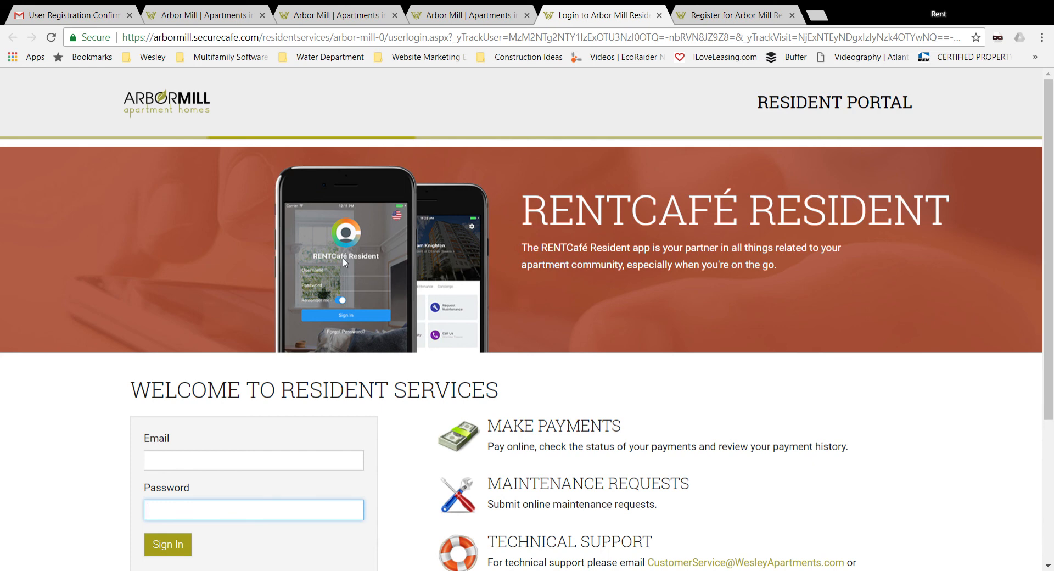
mouse_move(323, 262)
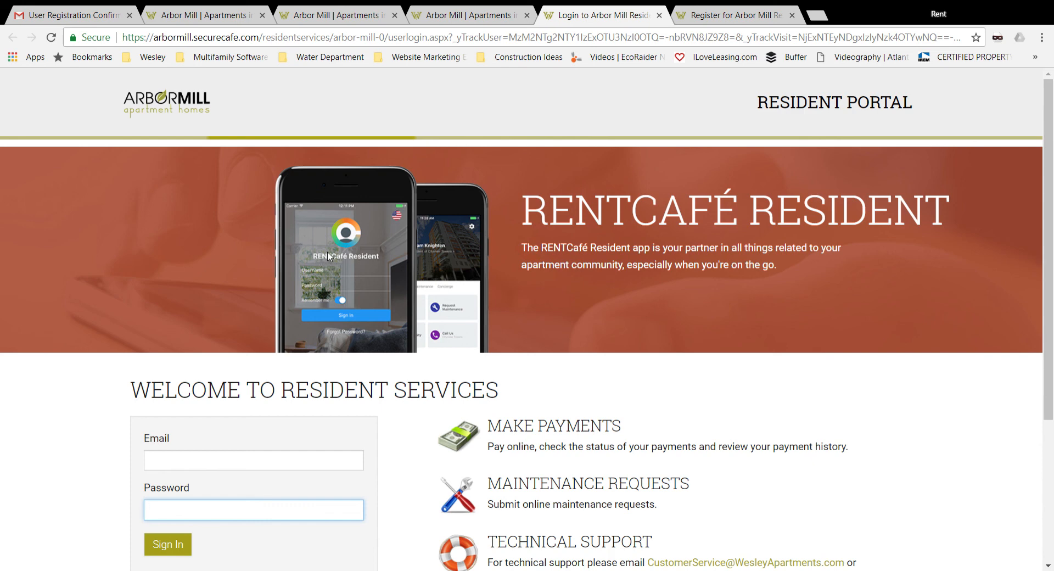
mouse_move(369, 268)
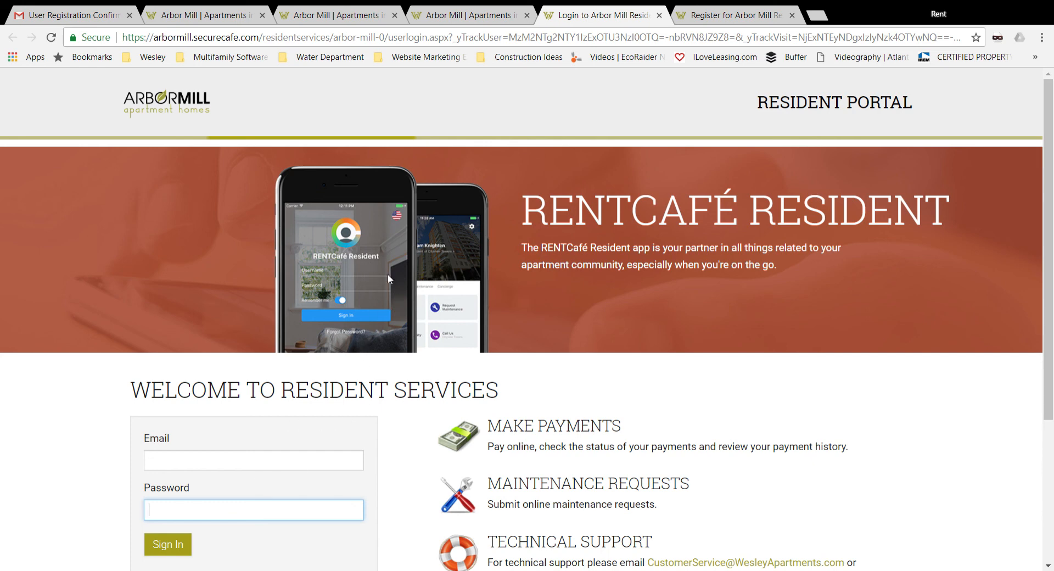
mouse_move(434, 293)
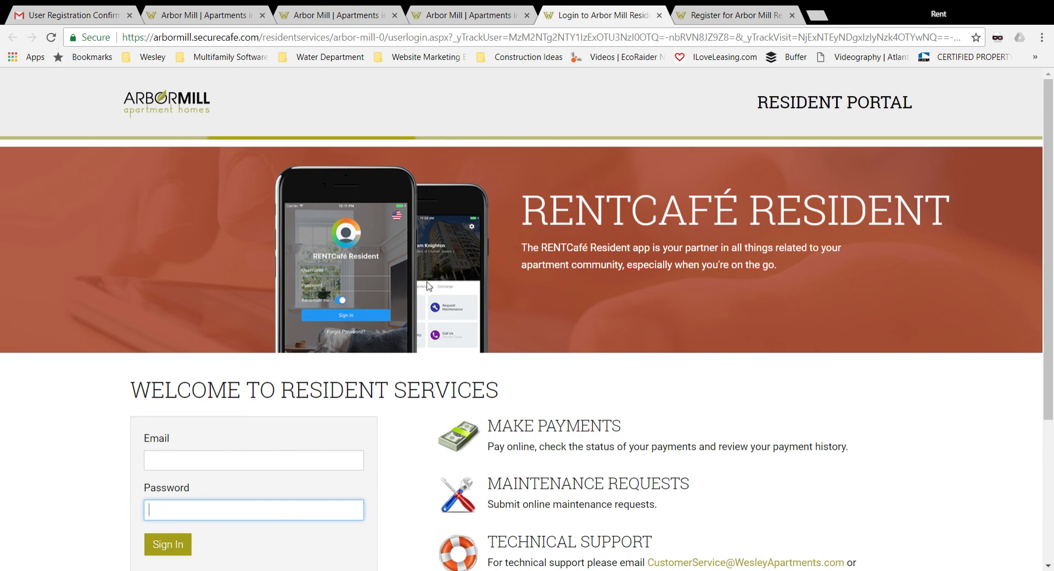
scroll("down", 3)
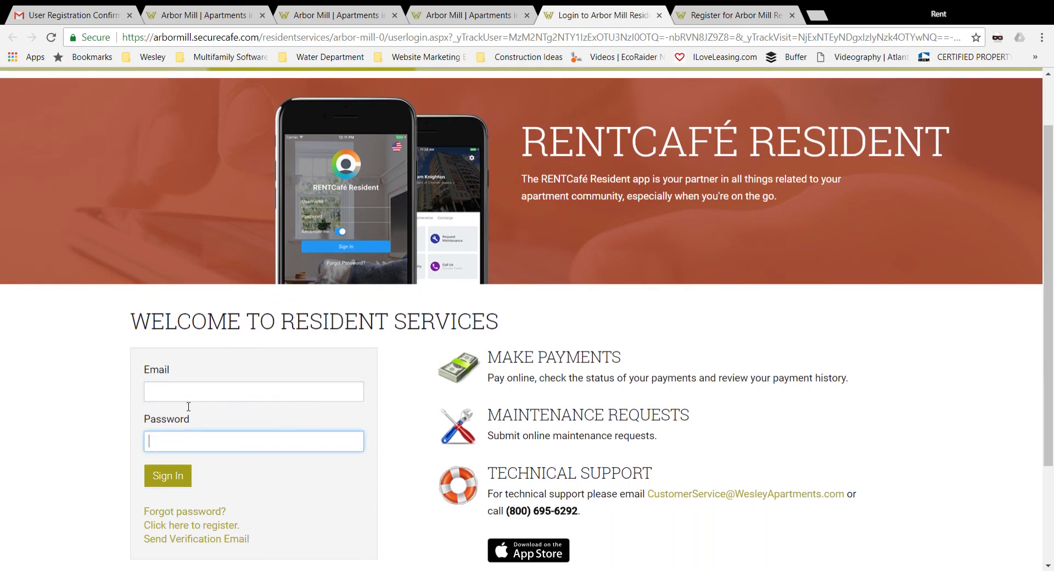
mouse_move(178, 395)
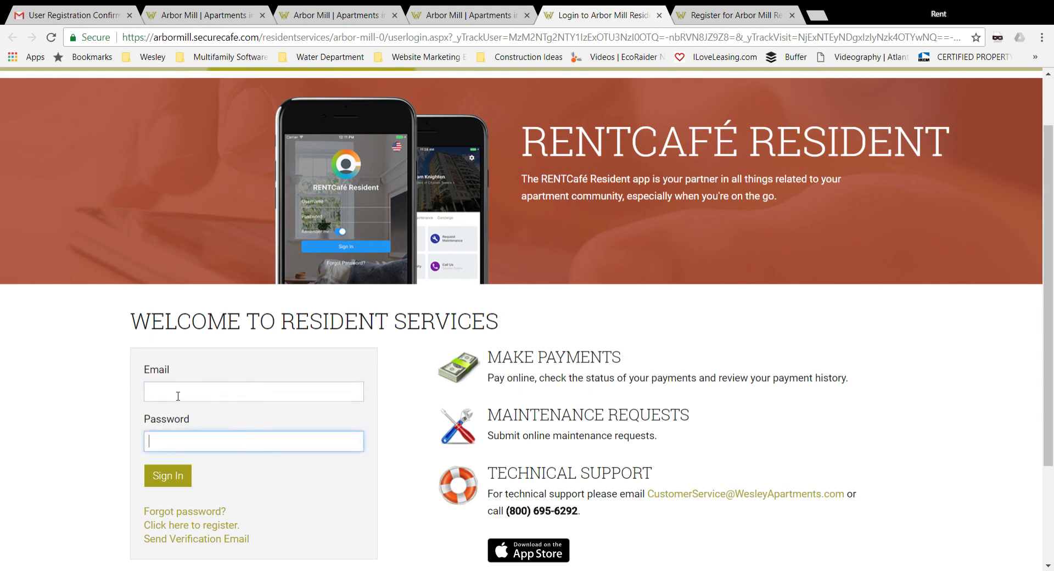